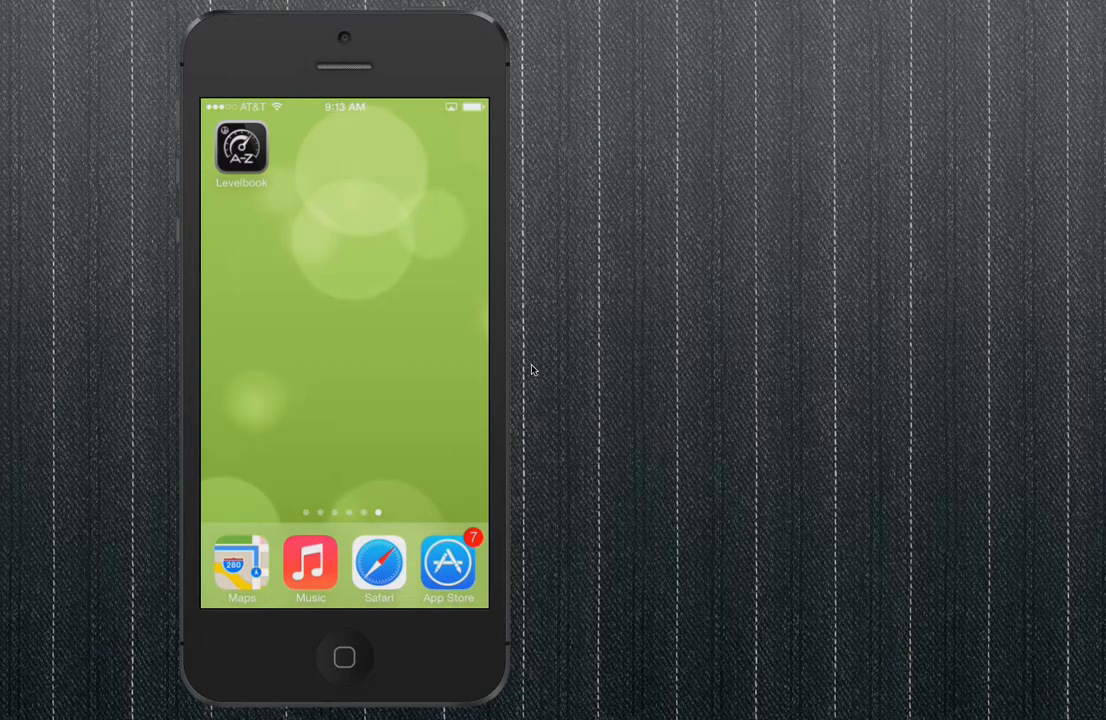
Launch Levelbook from the home screen to its empty Files list
left_click(240, 148)
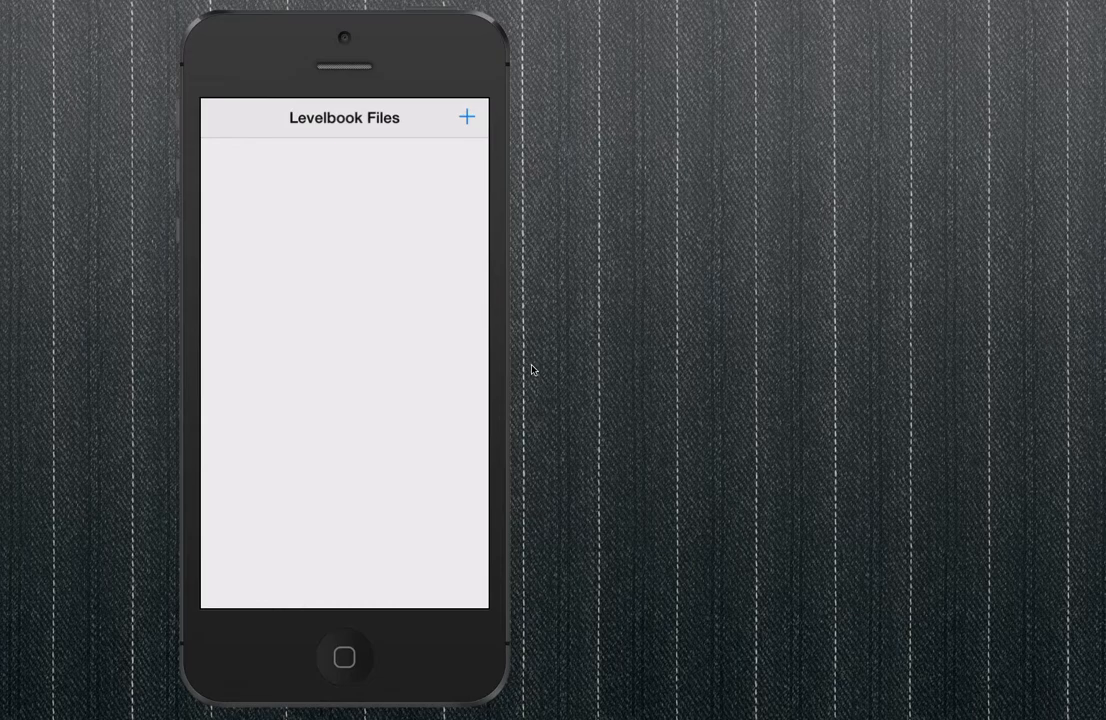
Create a new class levelbook named "Me. Bruno's Class" with Store in iCloud turned on
left_click(464, 116)
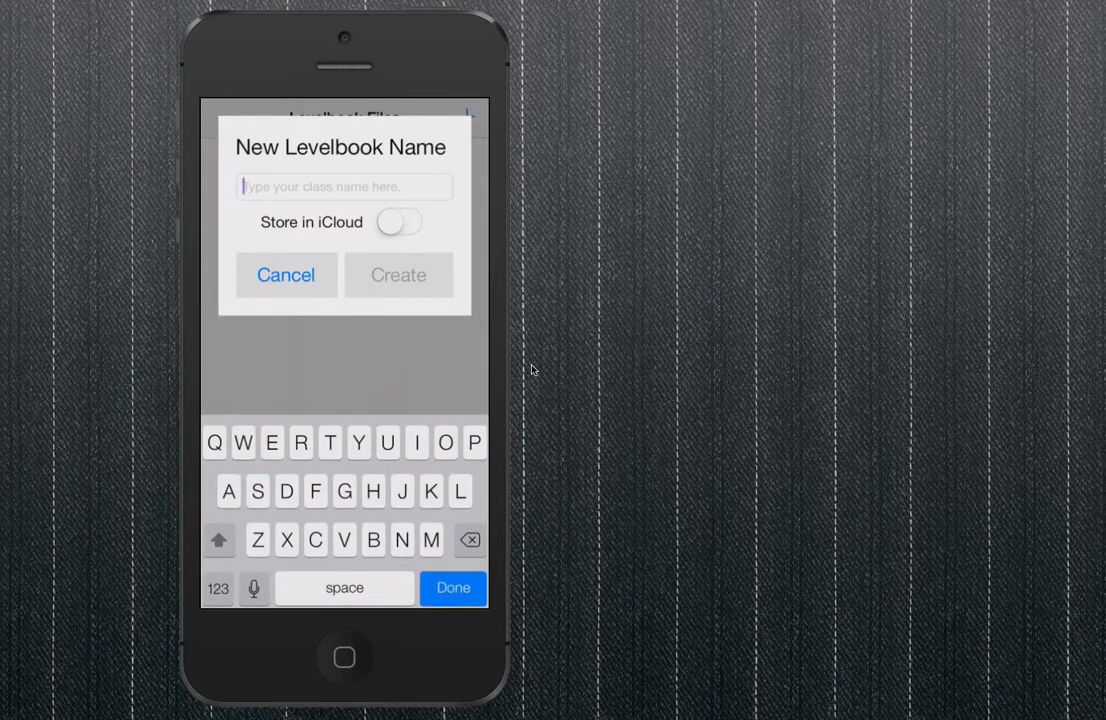
type("Me. Bruno")
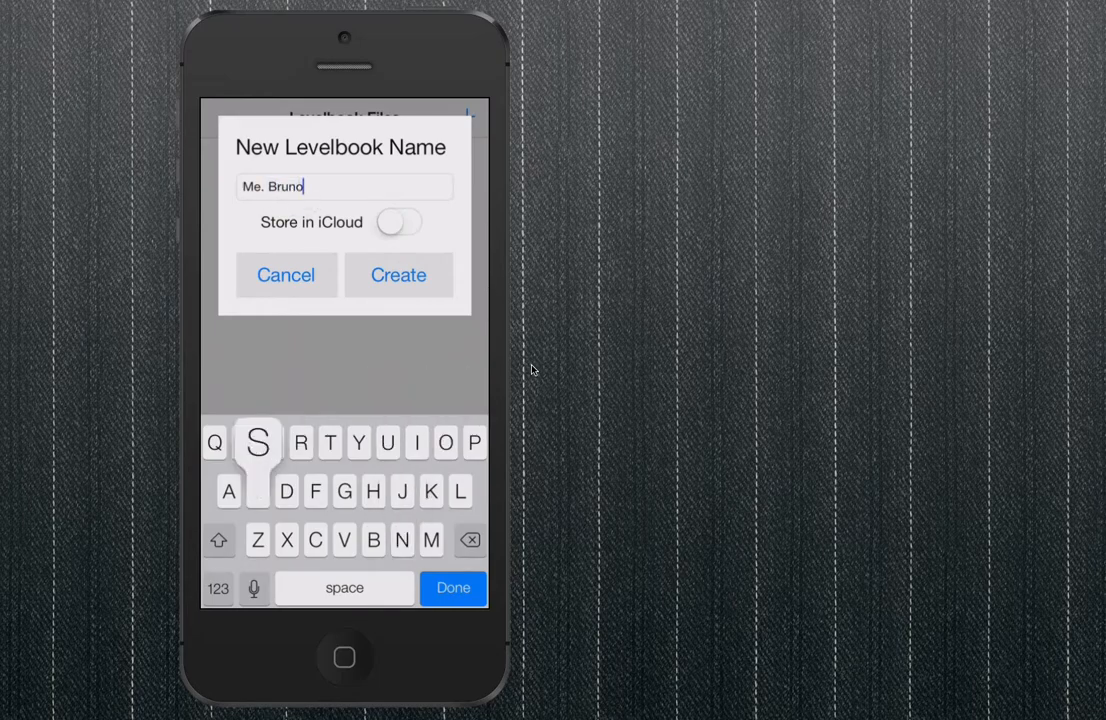
type("'s Cla")
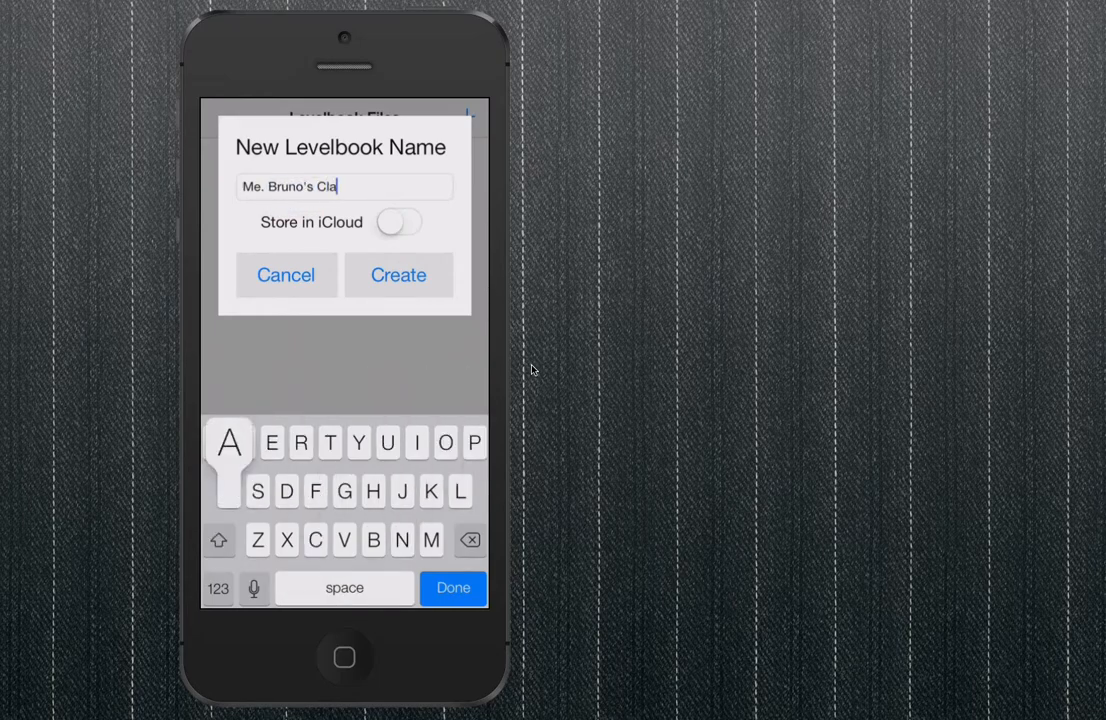
type("ss")
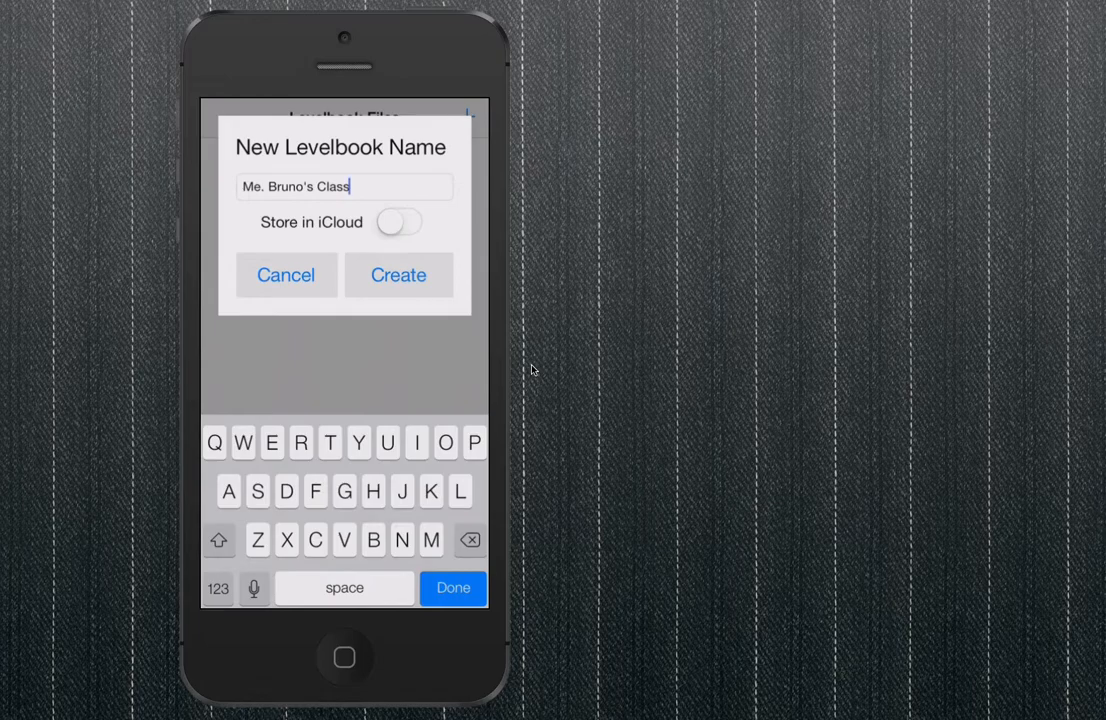
left_click(400, 222)
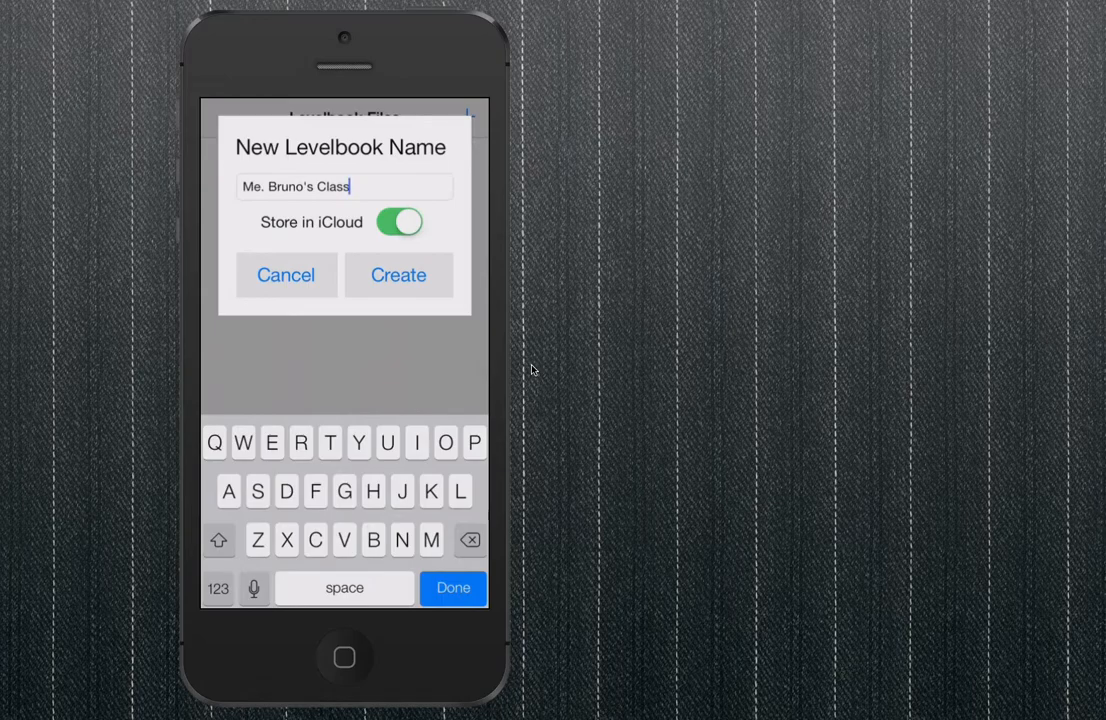
left_click(398, 276)
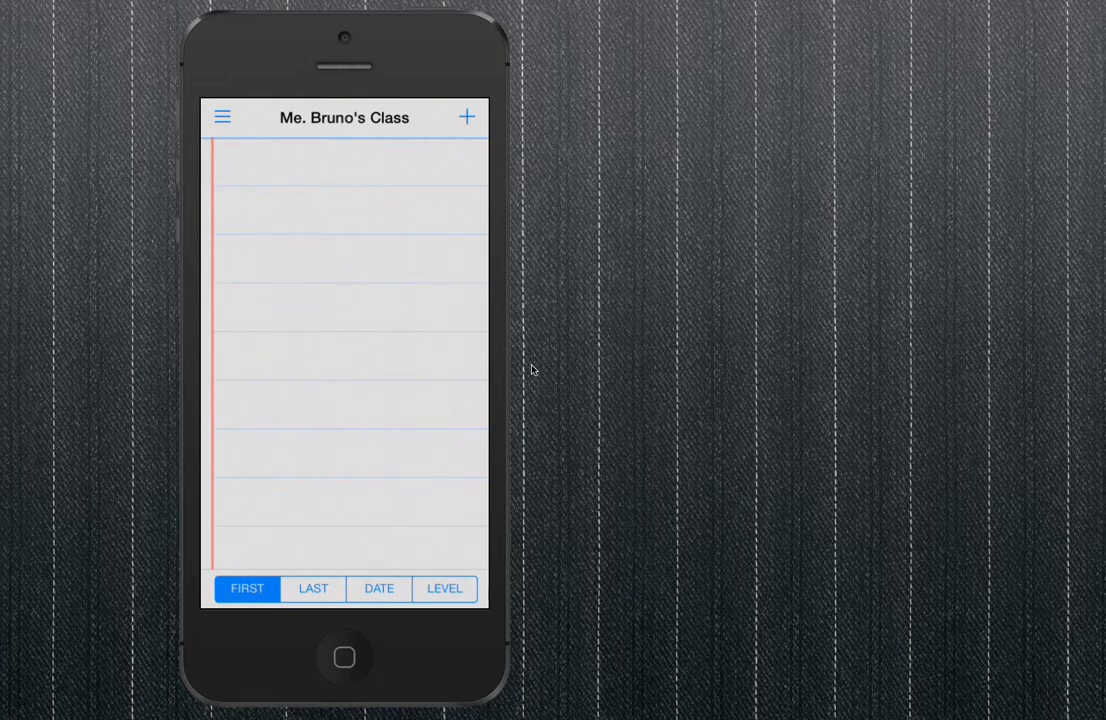
left_click(466, 116)
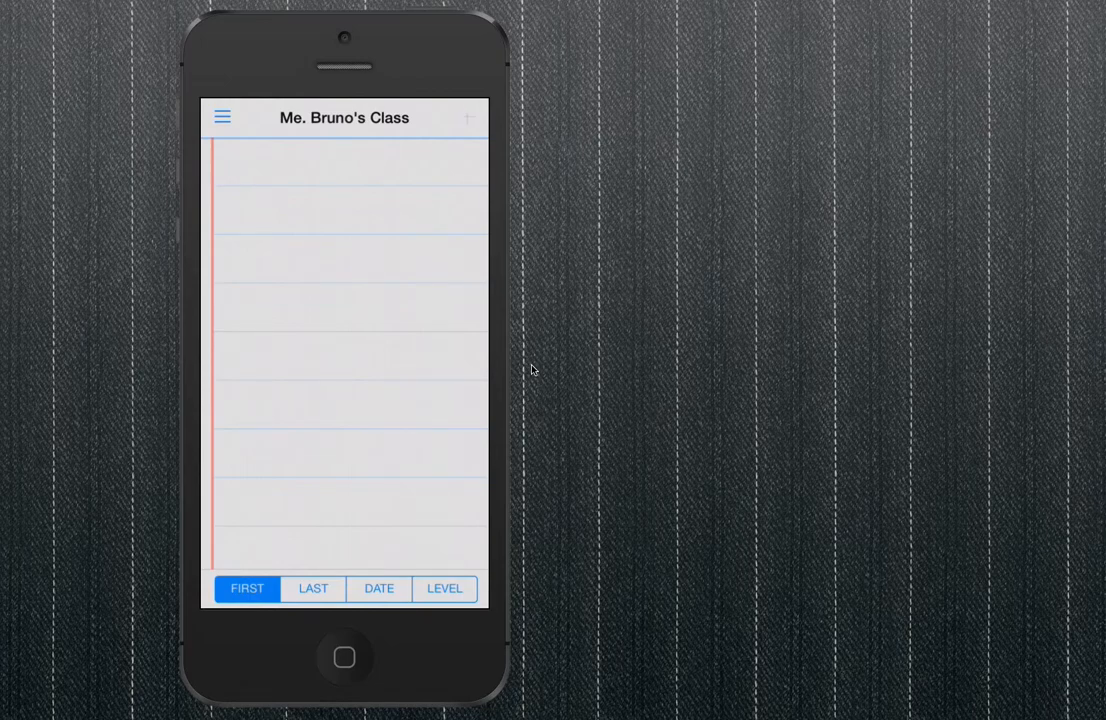
left_click(466, 116)
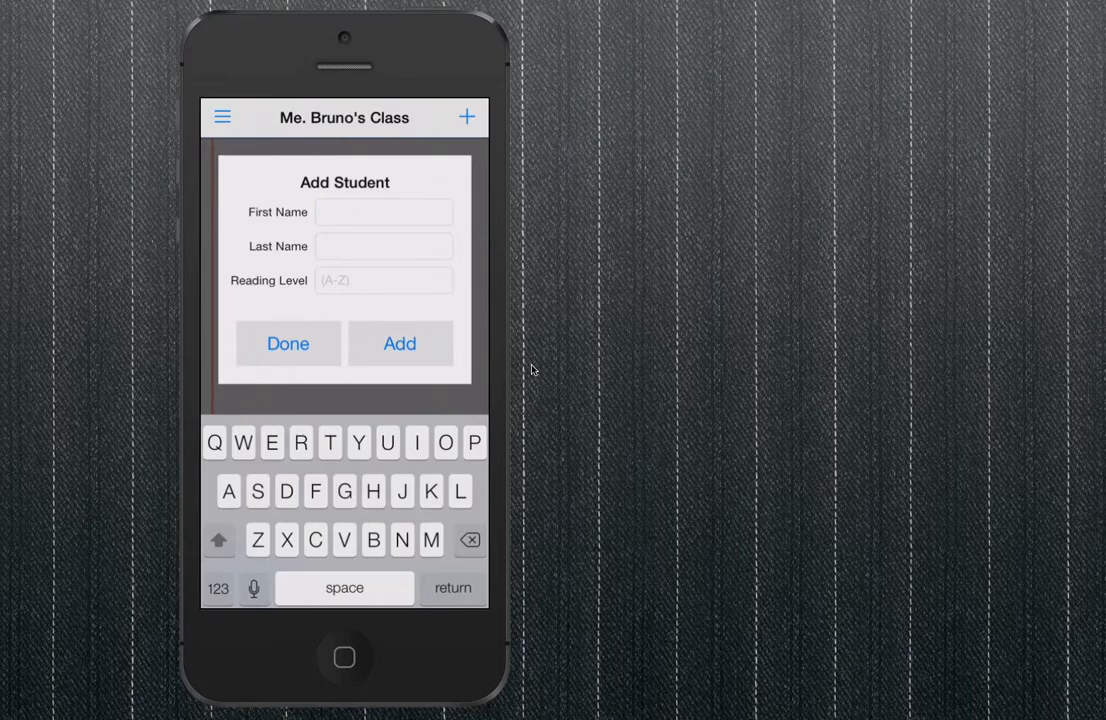
left_click(300, 444)
type("Rich")
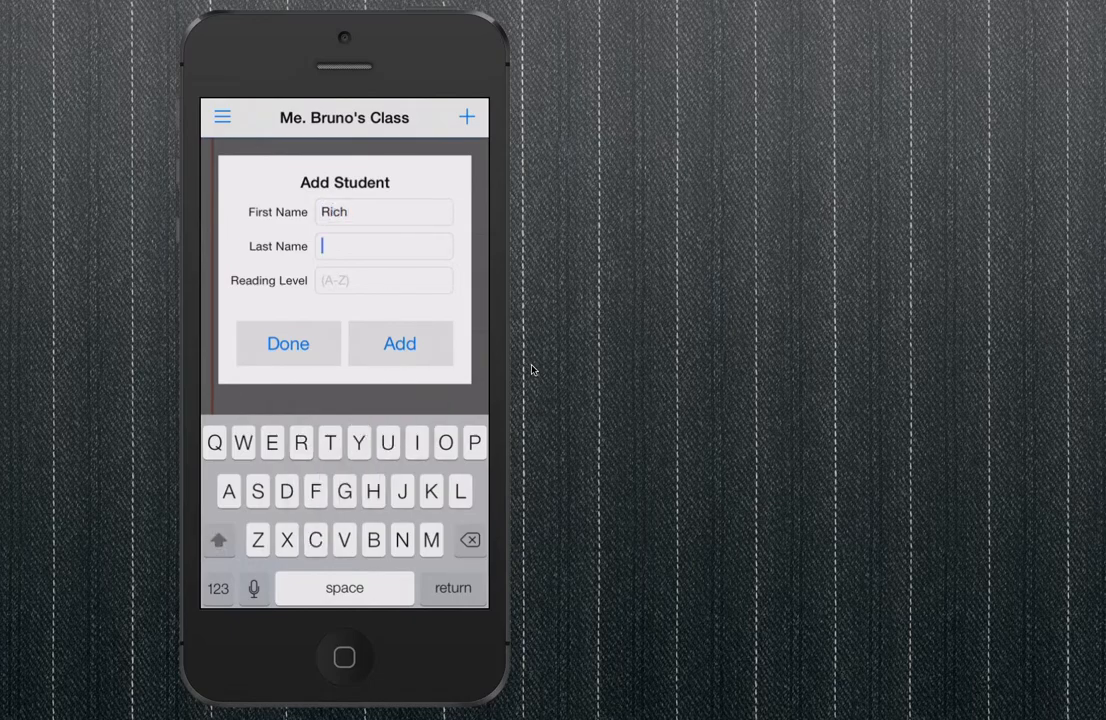
type("Brown")
left_click(384, 280)
type("A")
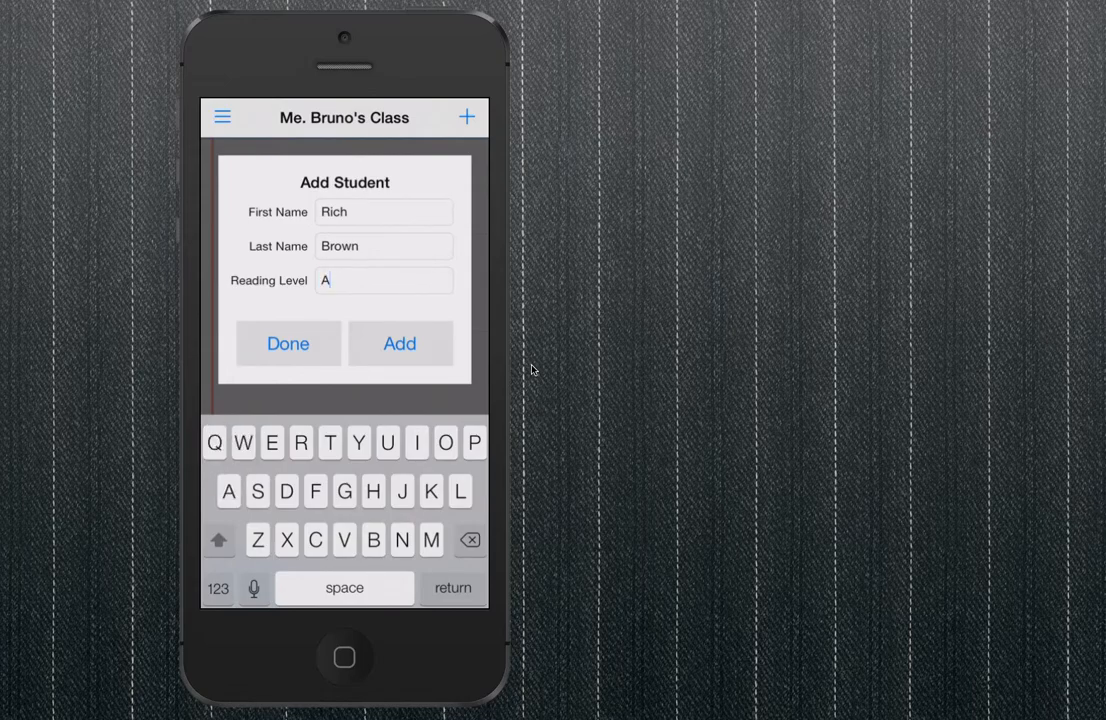
left_click(400, 344)
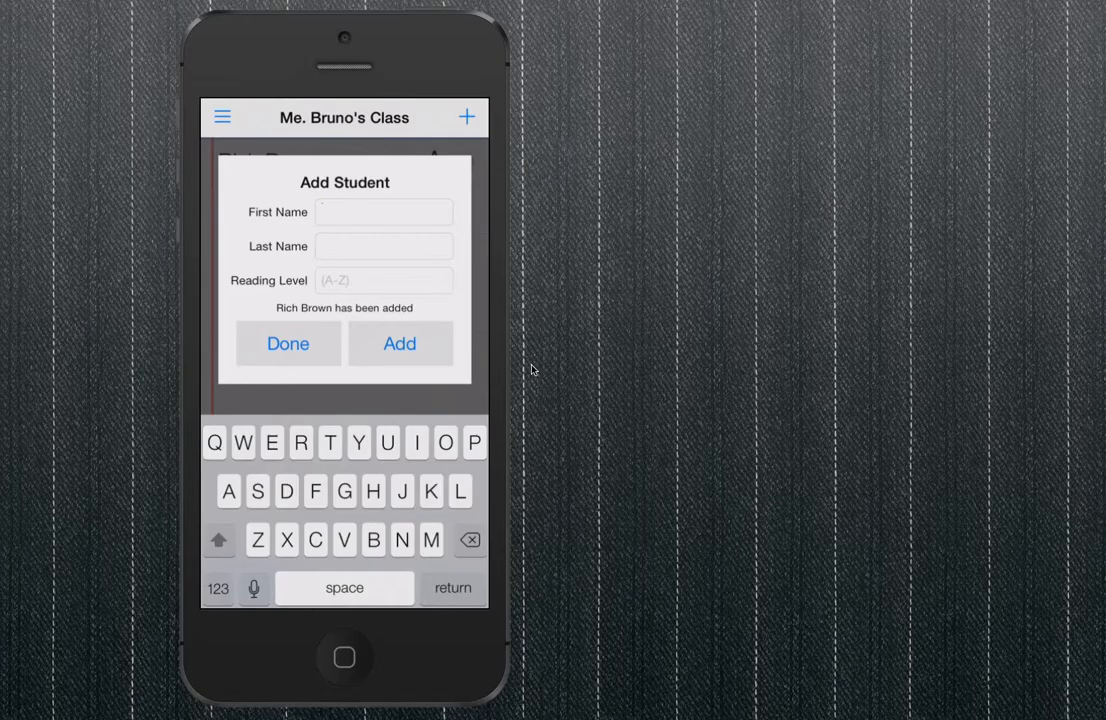
left_click(288, 344)
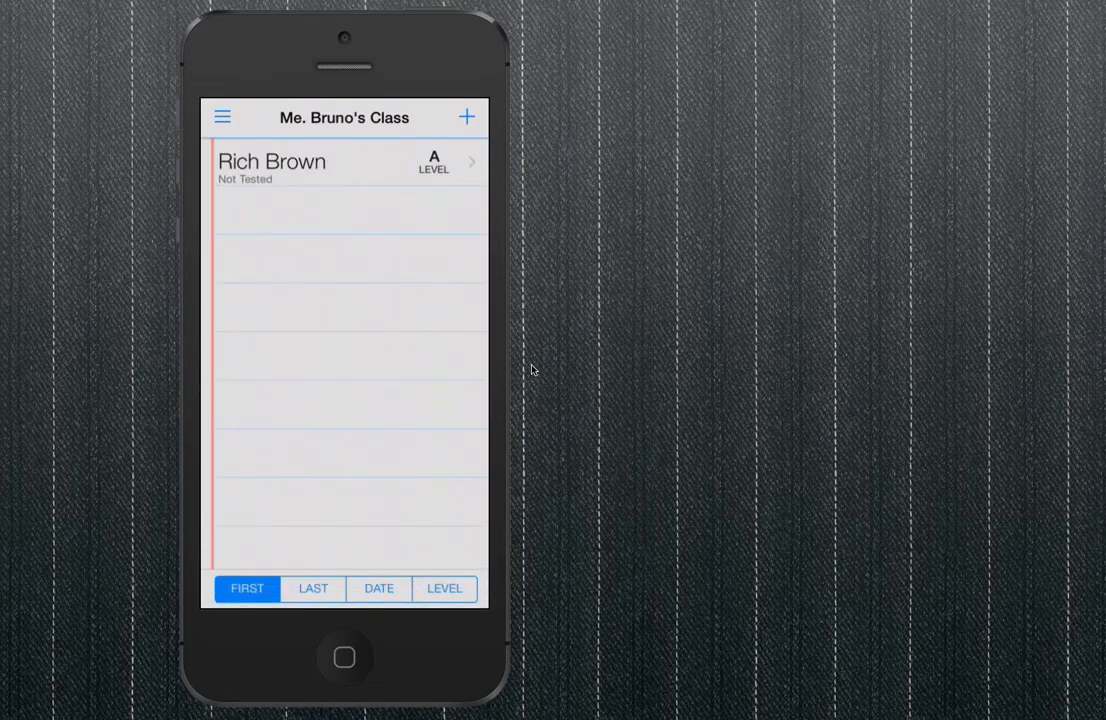
left_click(222, 116)
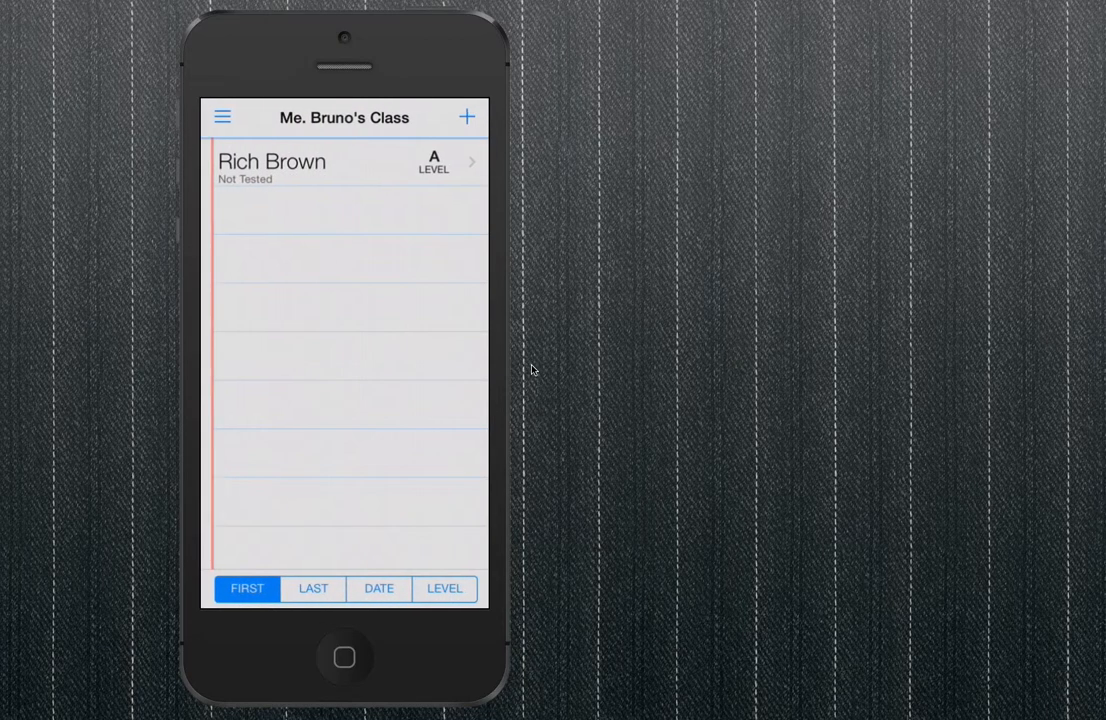
Go to Manage Students from the main menu and start a new student entry
left_click(222, 116)
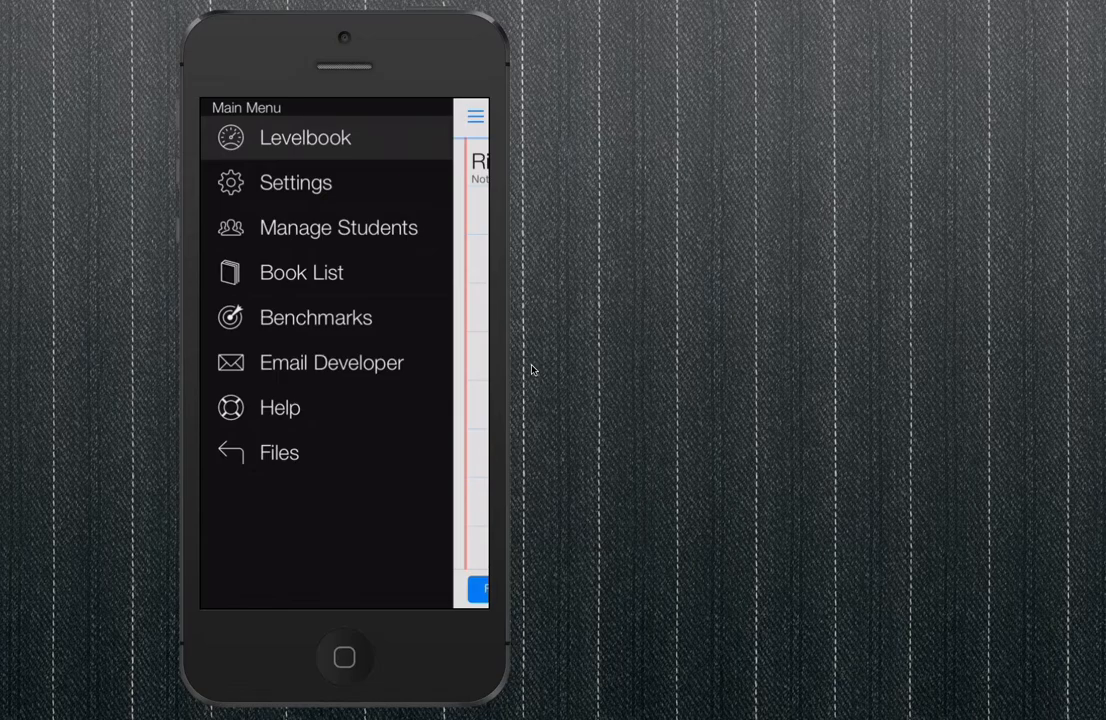
left_click(338, 228)
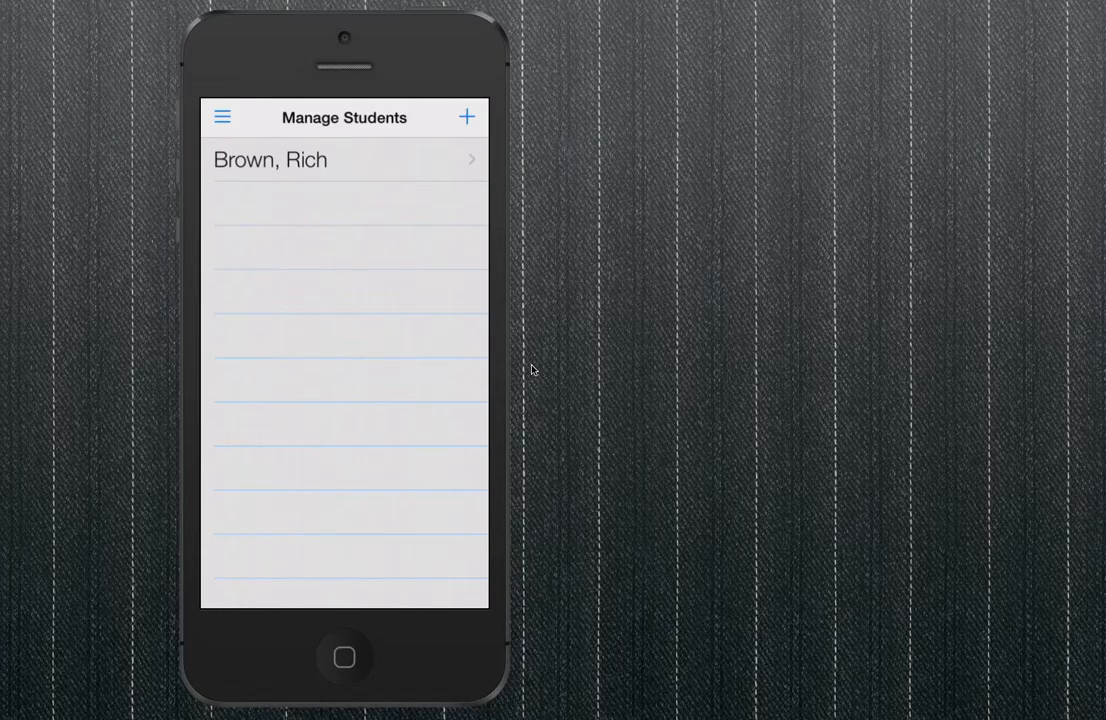
left_click(466, 116)
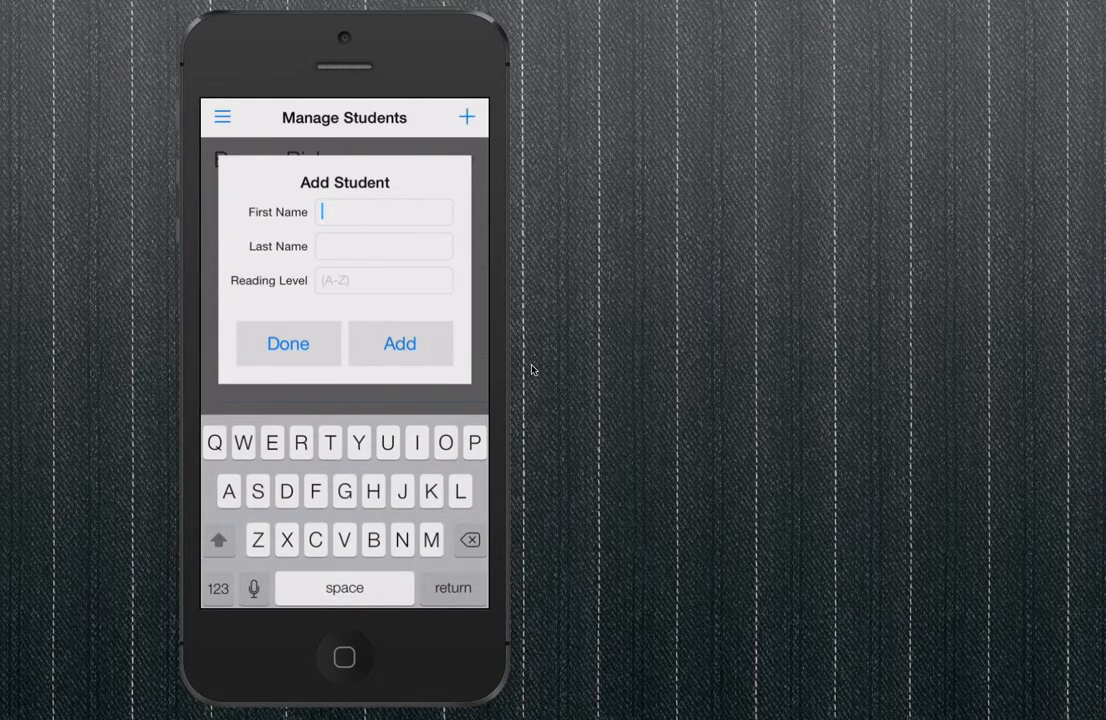
type("S")
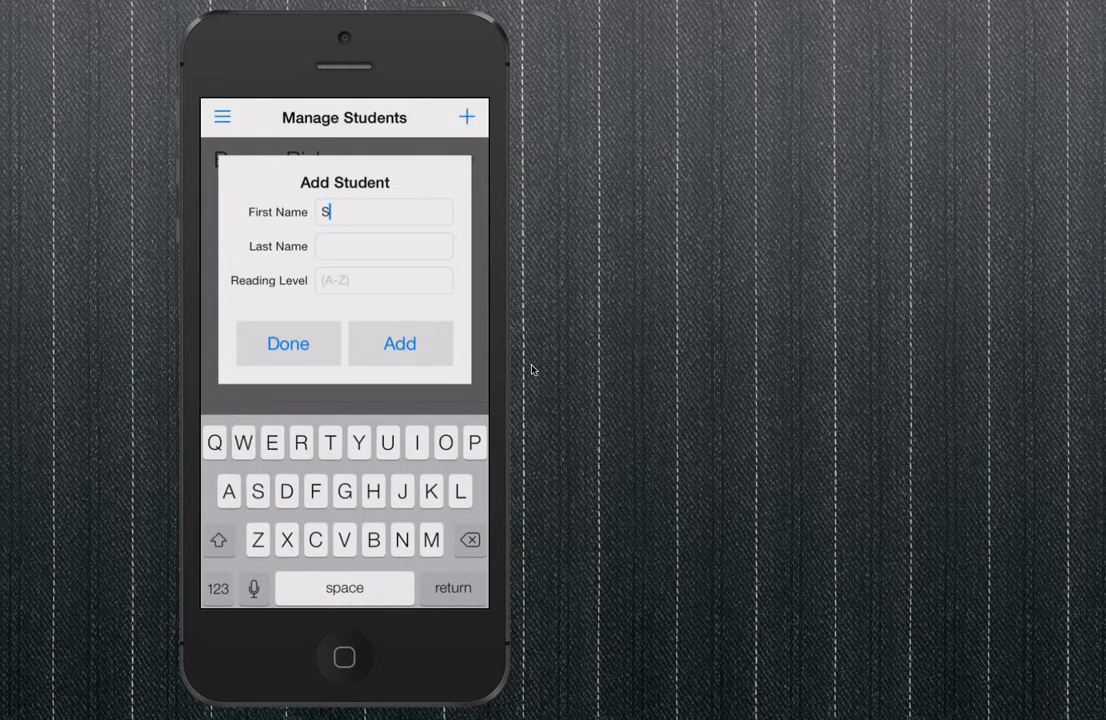
type("usan")
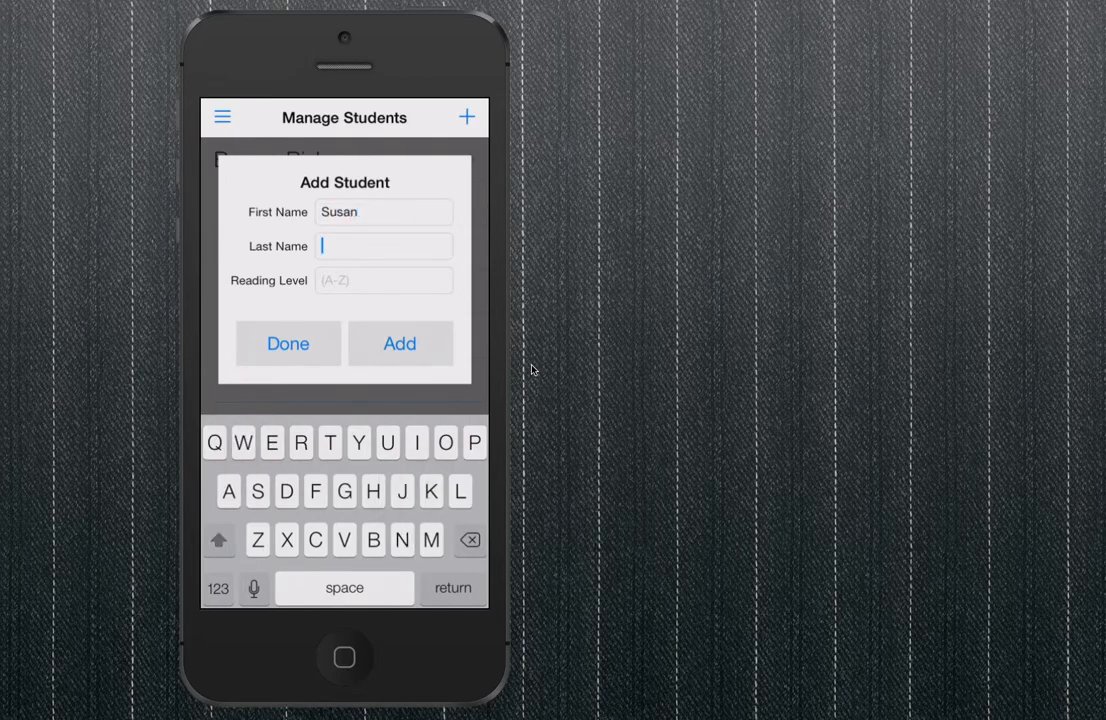
type("Smith")
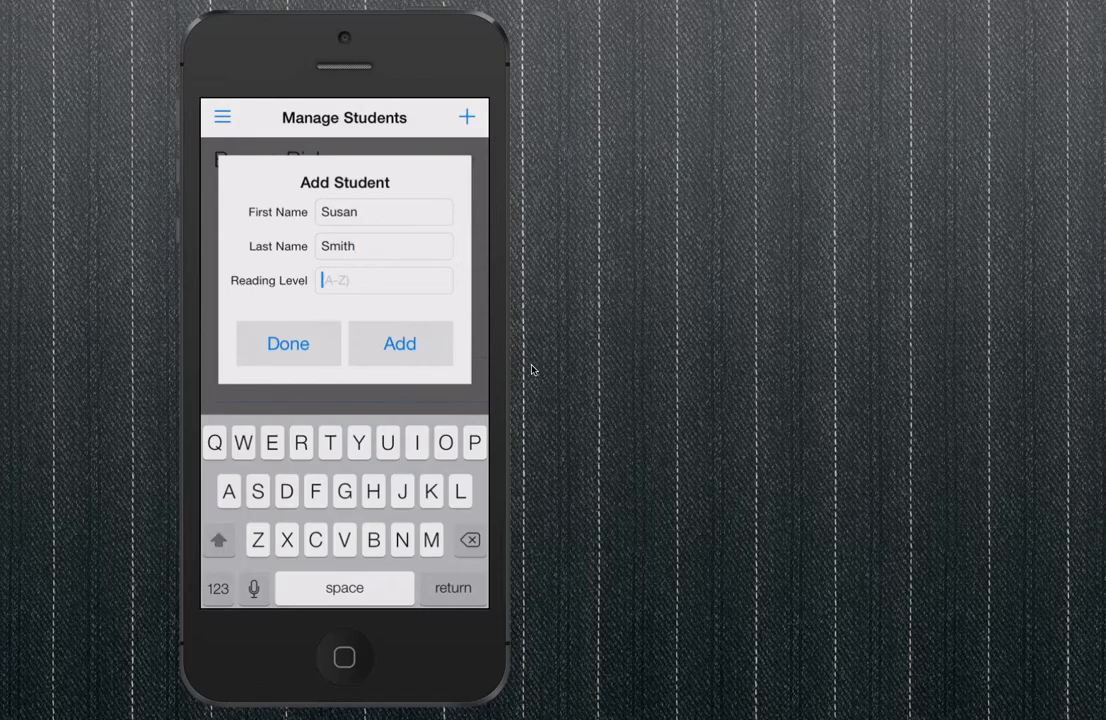
left_click(400, 344)
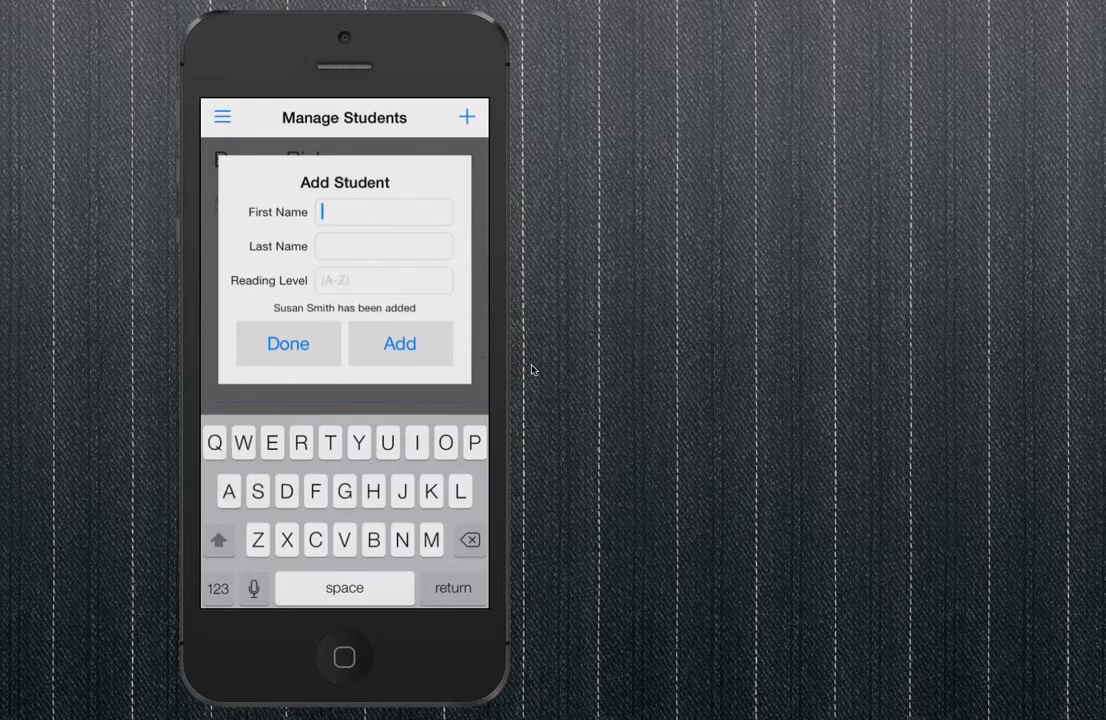
left_click(288, 344)
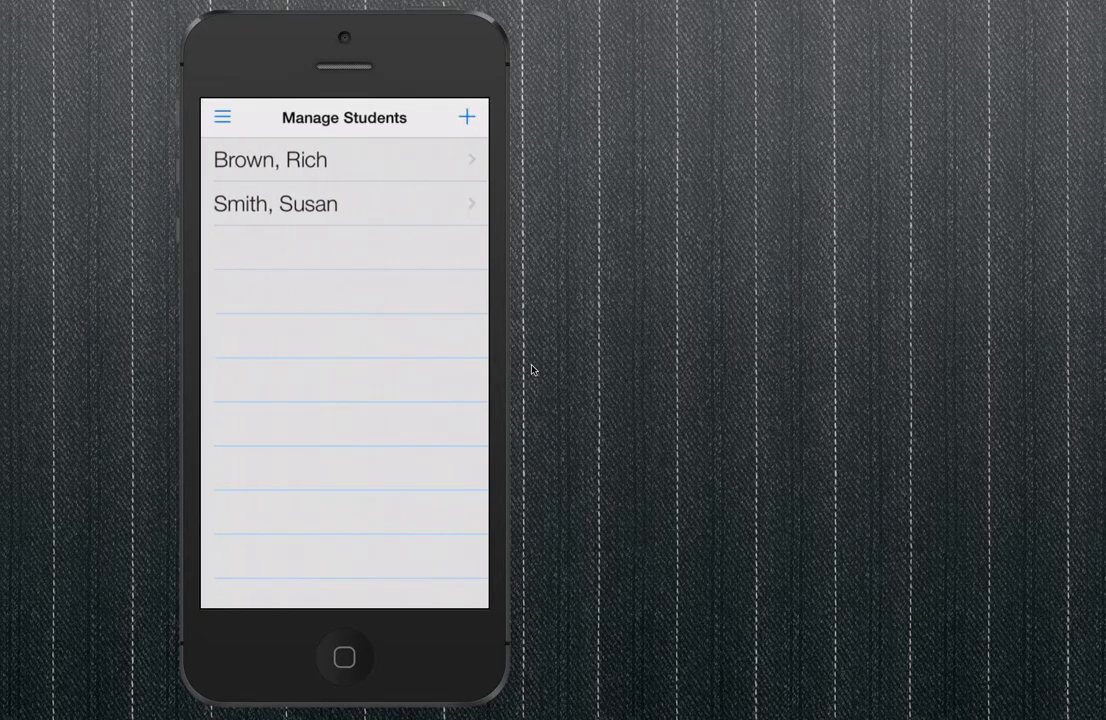
left_click(270, 160)
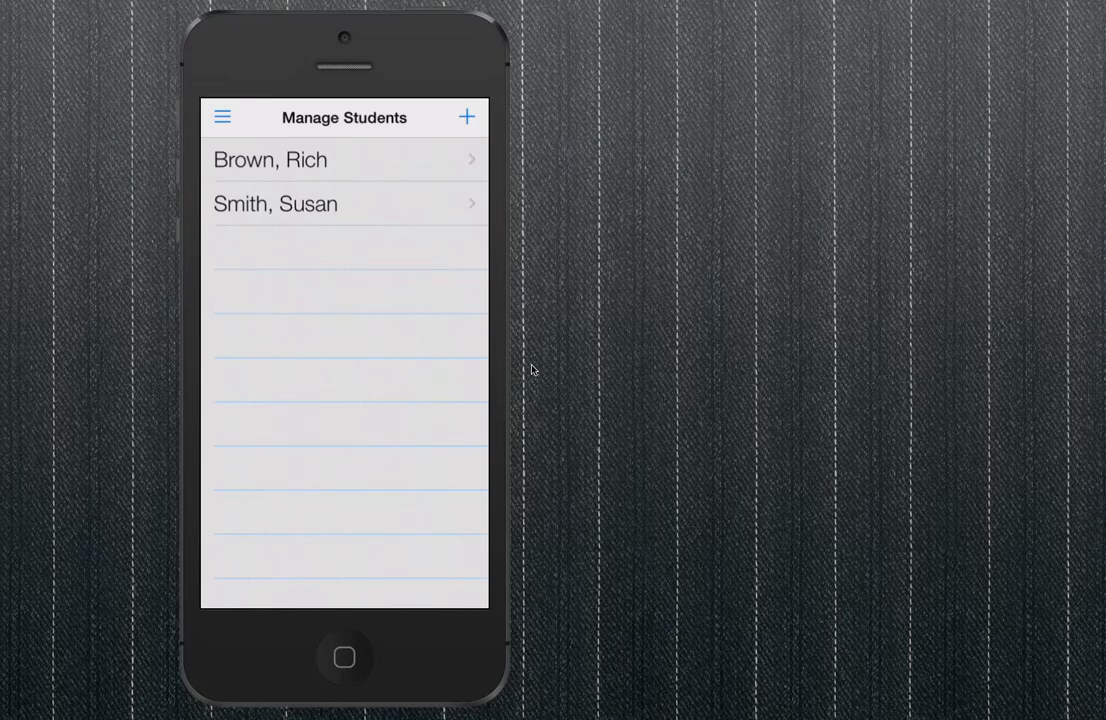
Go to the Book List from the main menu and start a new book entry
left_click(222, 116)
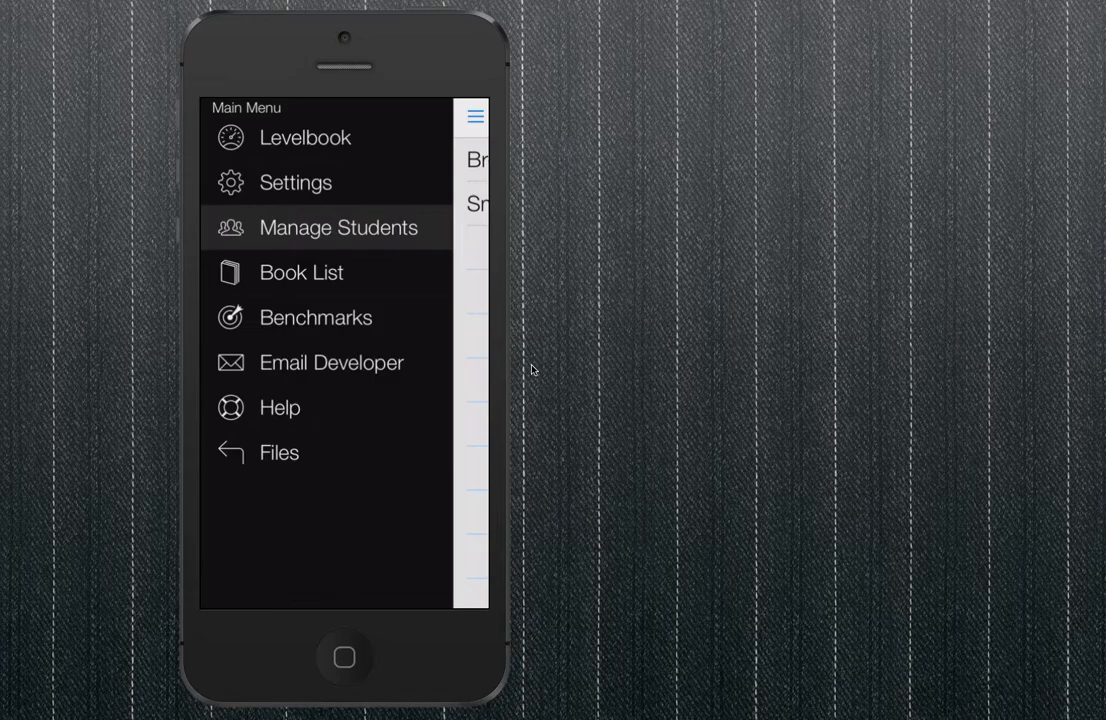
left_click(300, 272)
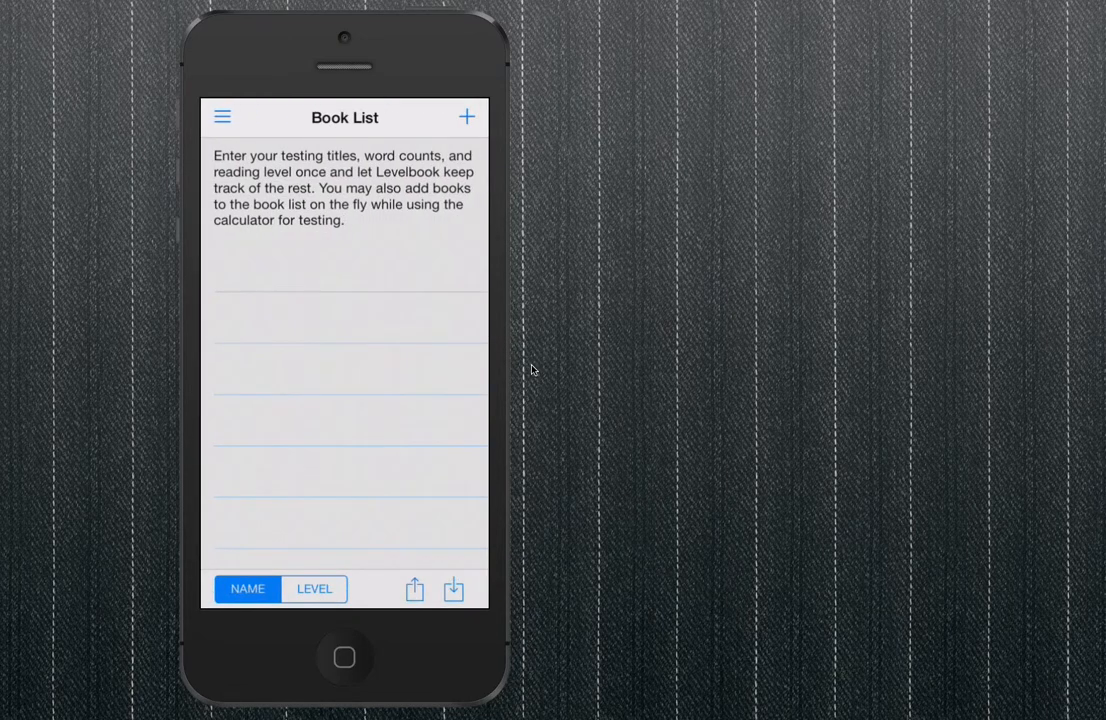
left_click(220, 116)
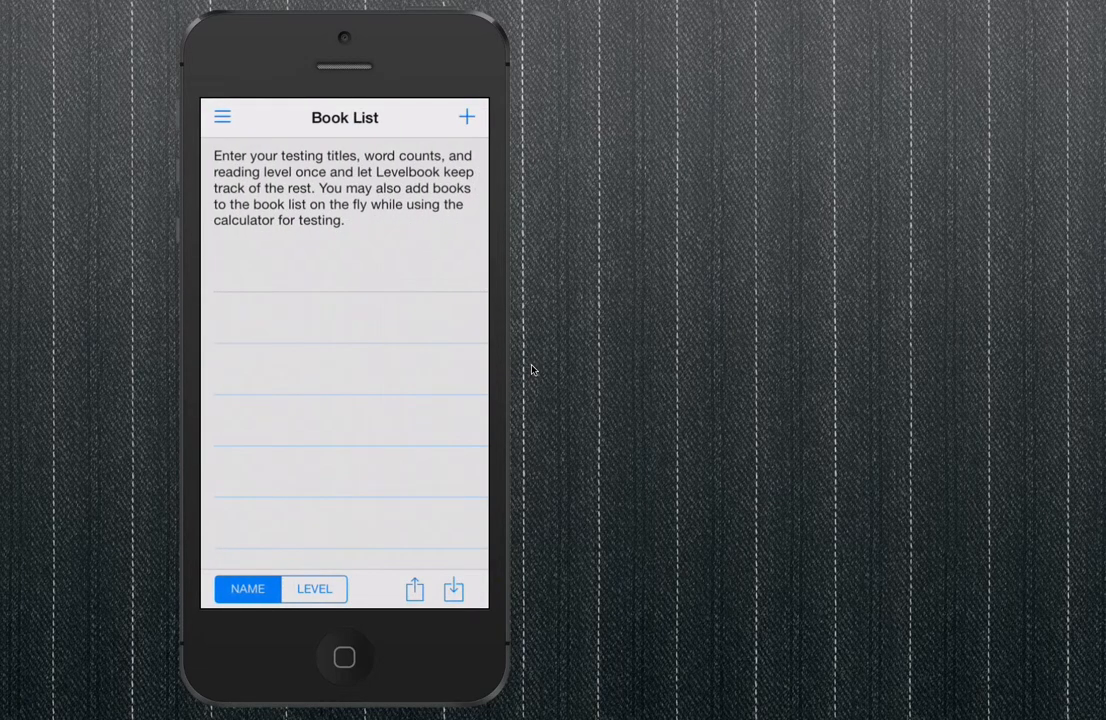
left_click(466, 116)
type("Goodnight")
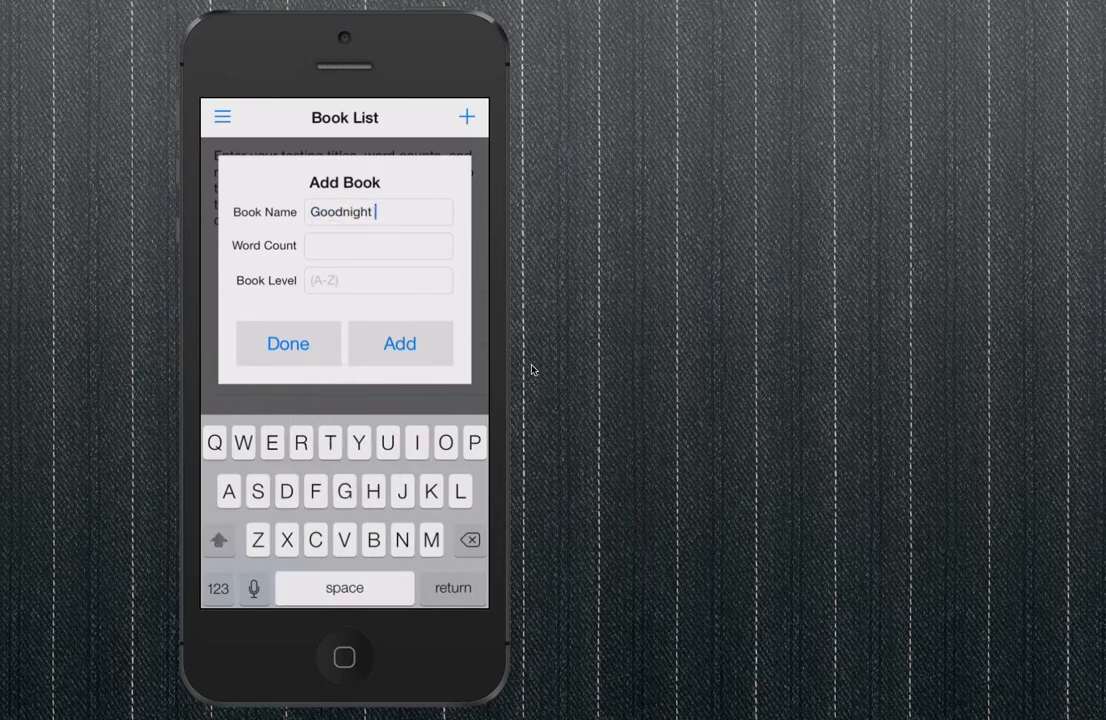
Add Goodnight Moon with 127 words at book level B to the Book List
type("Moon")
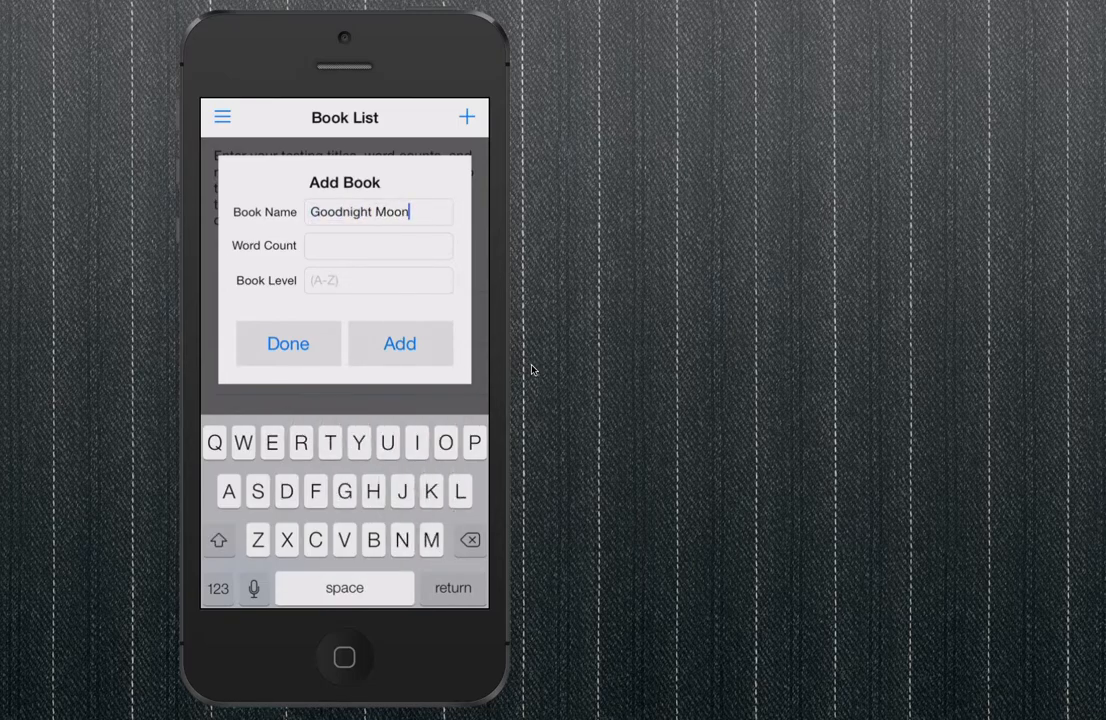
left_click(378, 244)
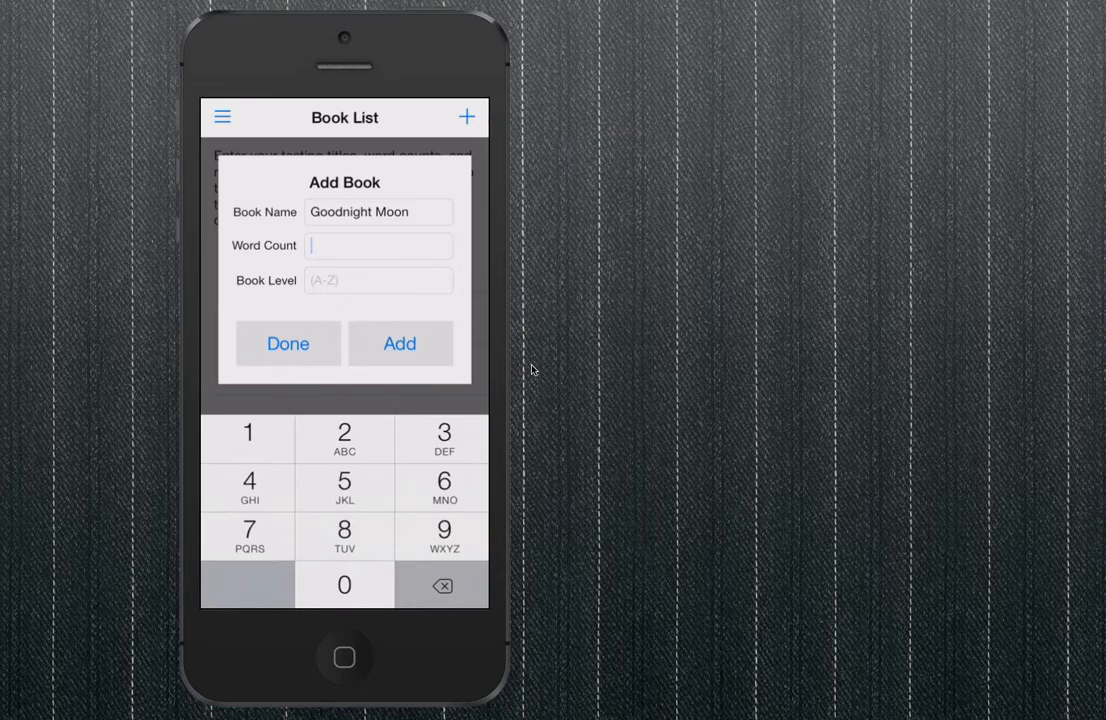
type("127")
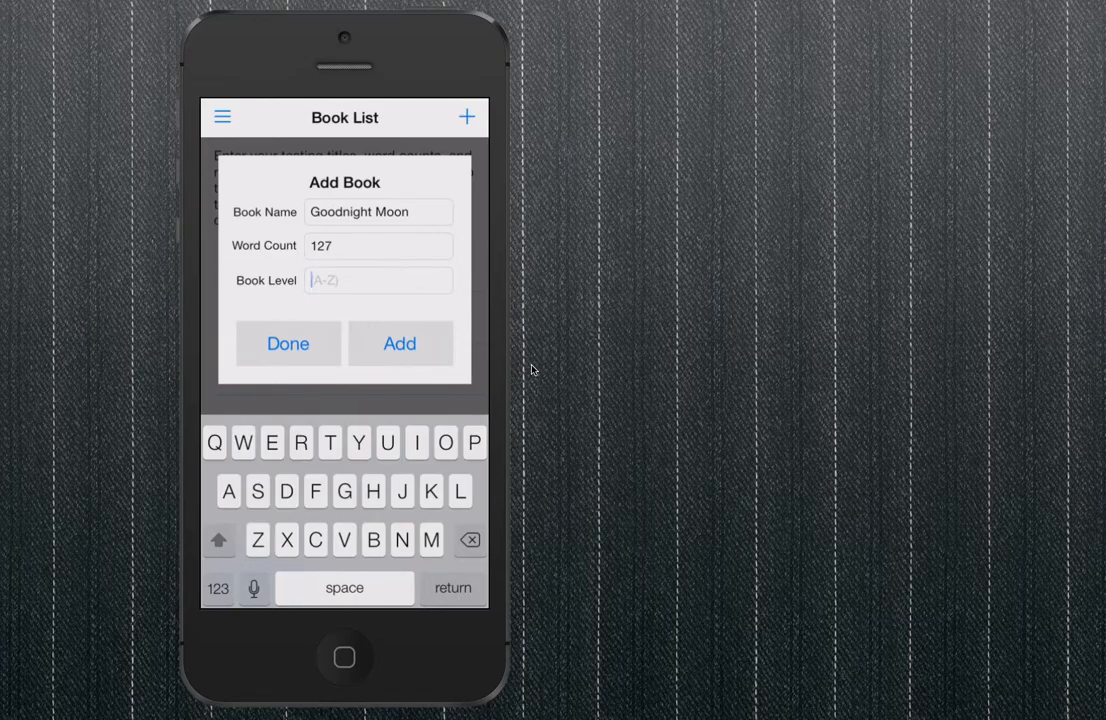
left_click(400, 344)
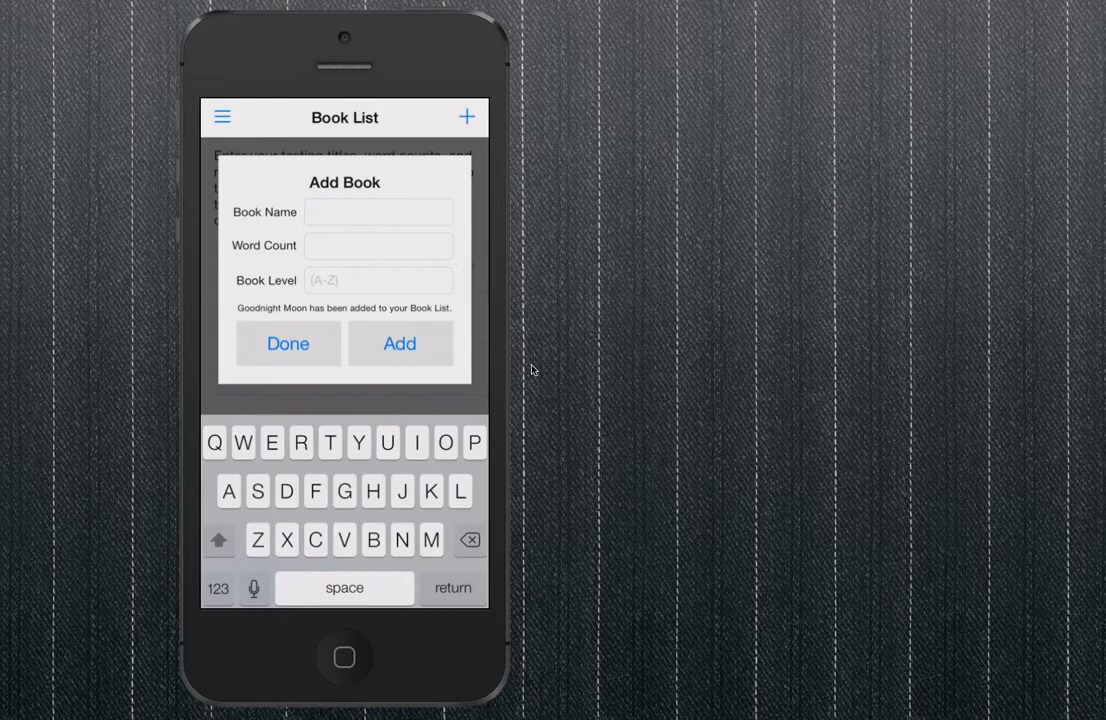
left_click(288, 344)
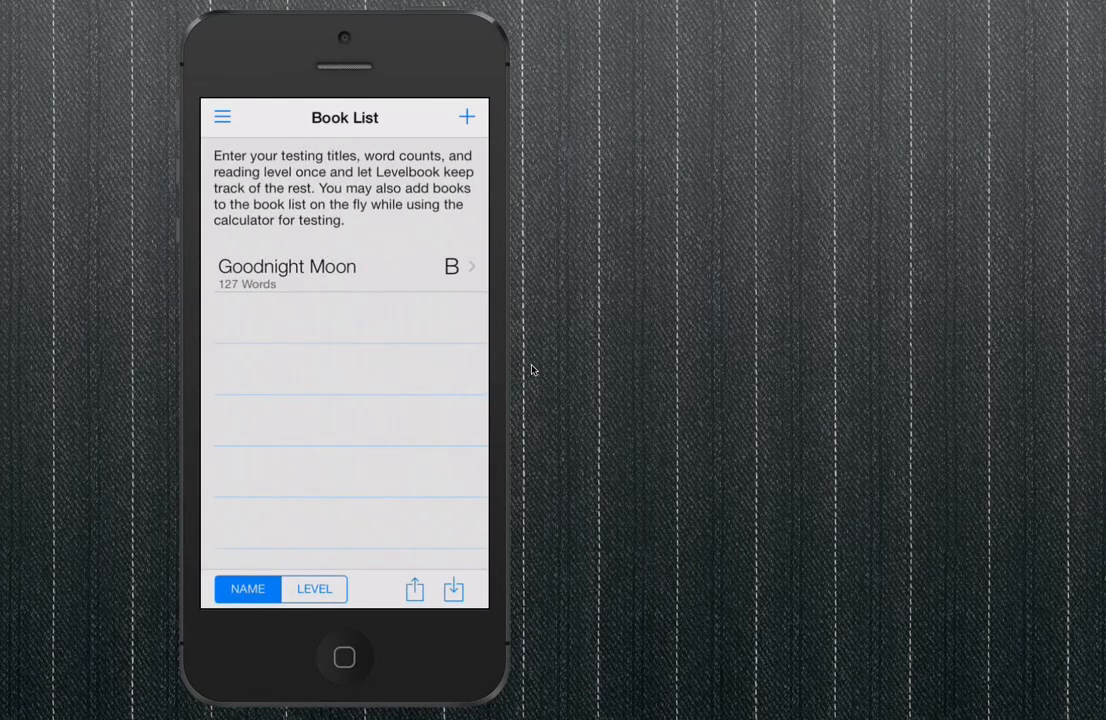
left_click(288, 268)
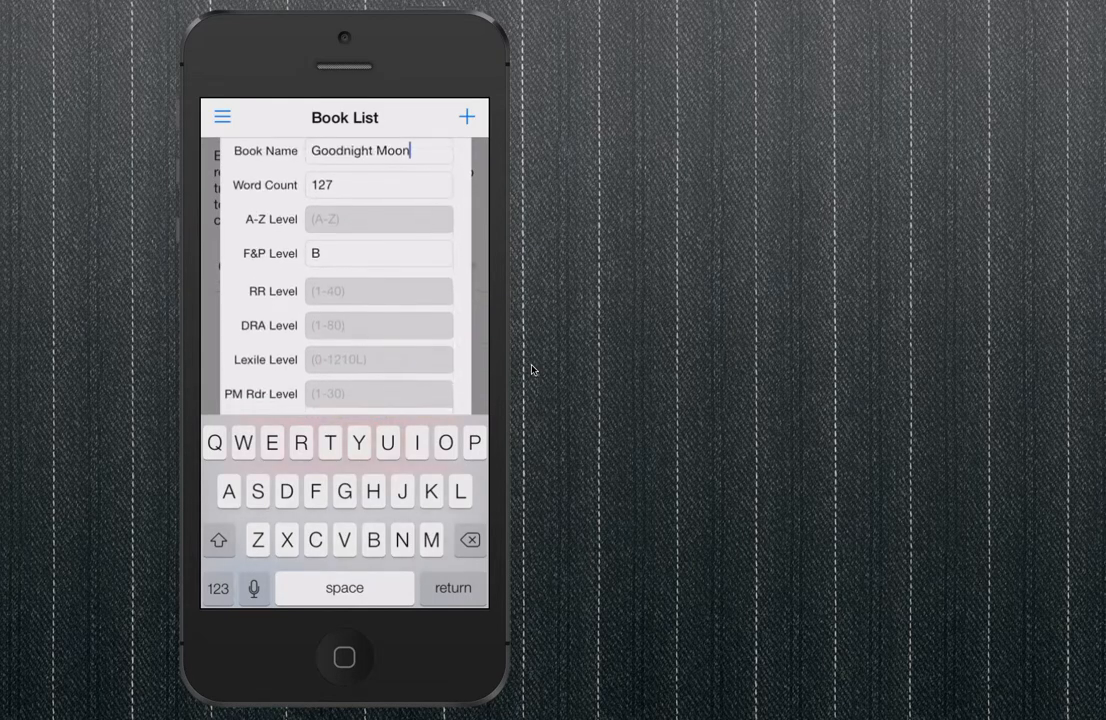
scroll("down", 3)
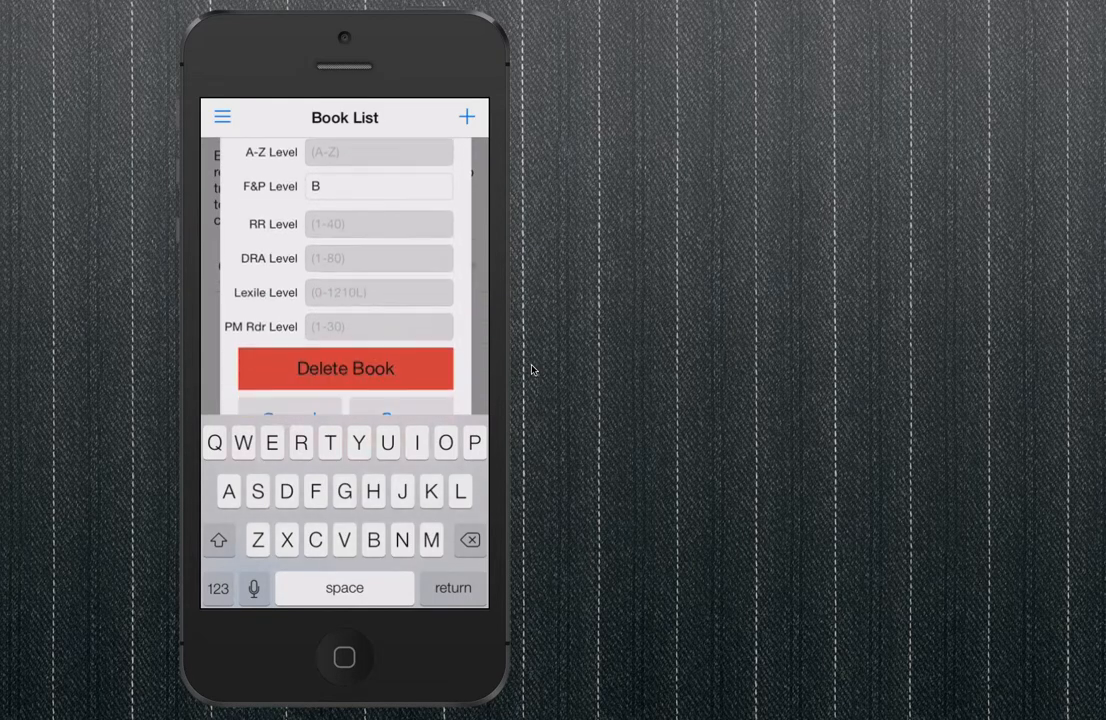
left_click(378, 292)
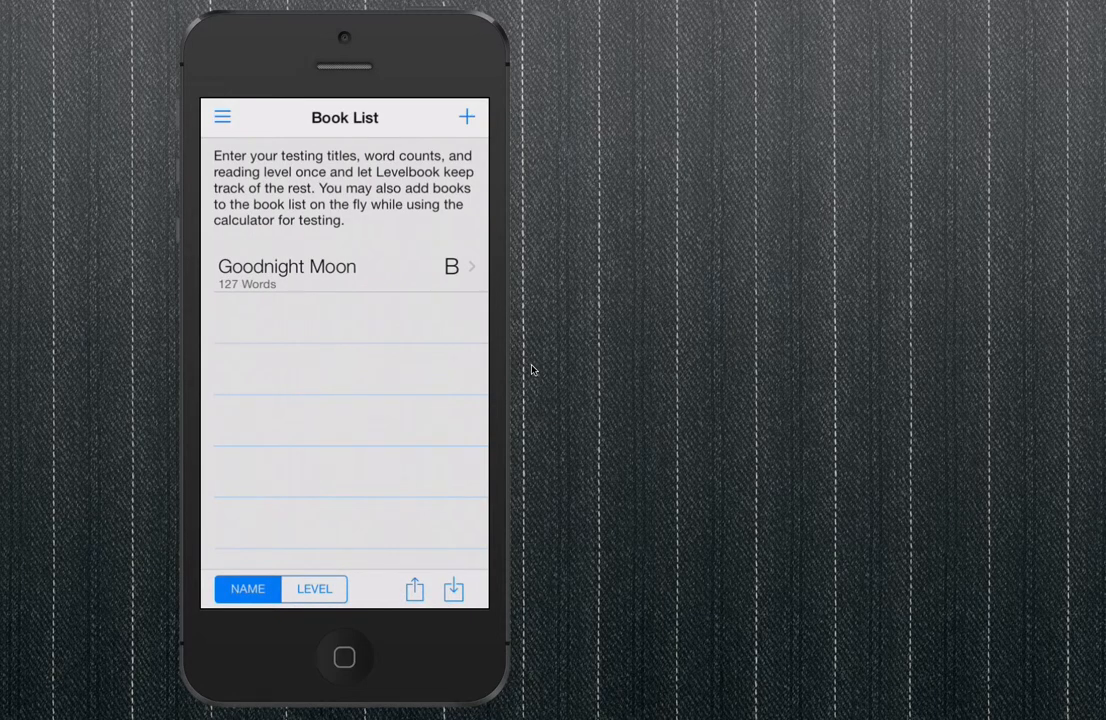
Sort the Book List by level, then name, then level again
left_click(314, 588)
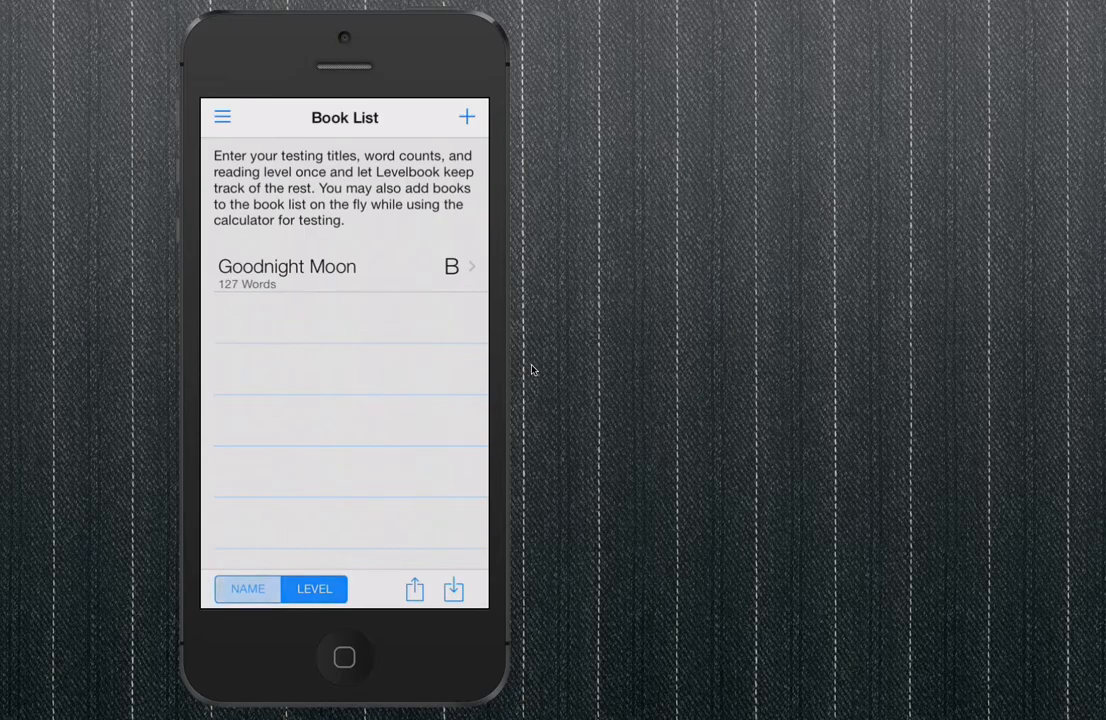
left_click(248, 588)
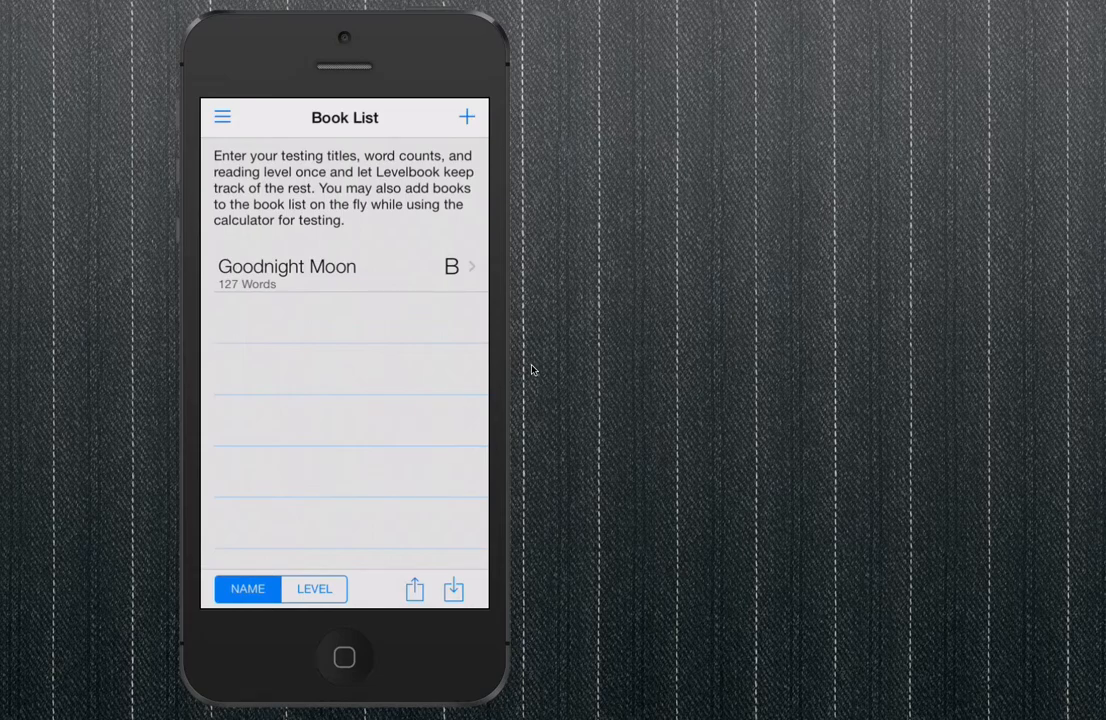
left_click(314, 588)
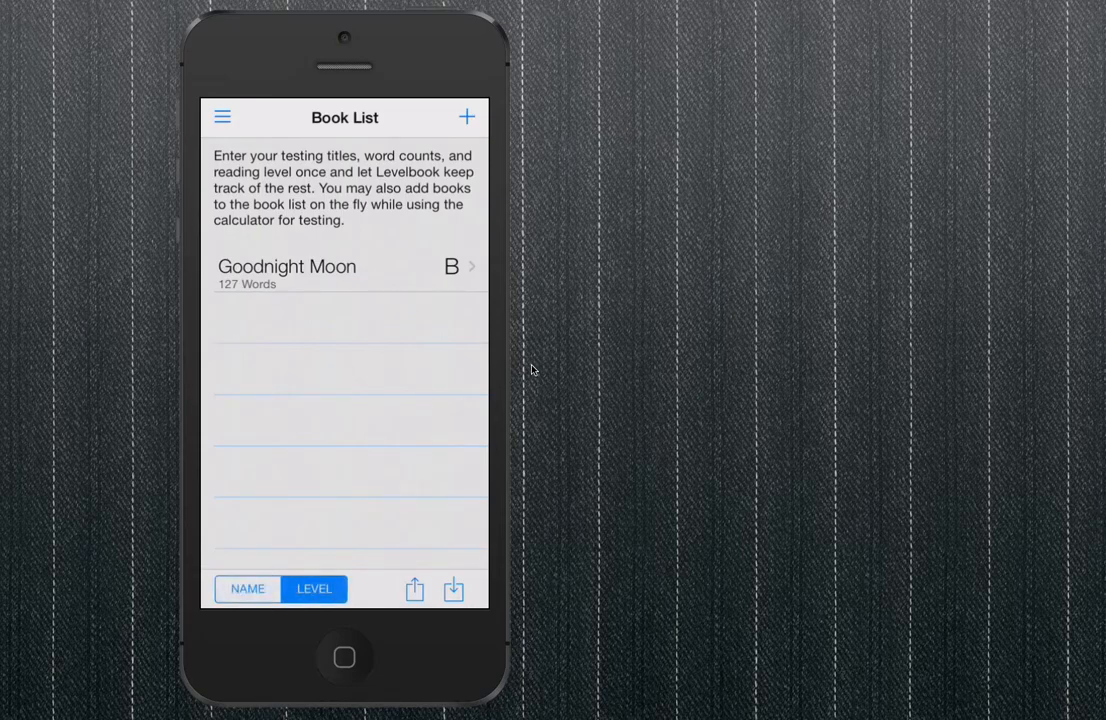
Go to the Benchmarks page from the menu and start adding a new benchmark
left_click(222, 116)
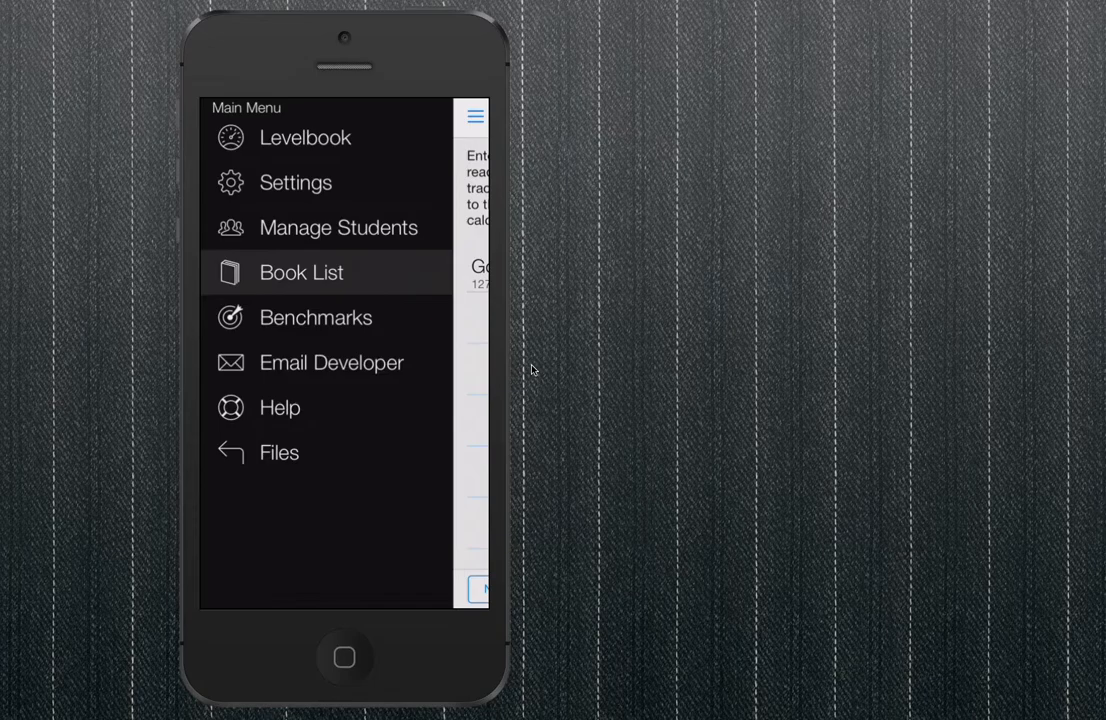
left_click(316, 316)
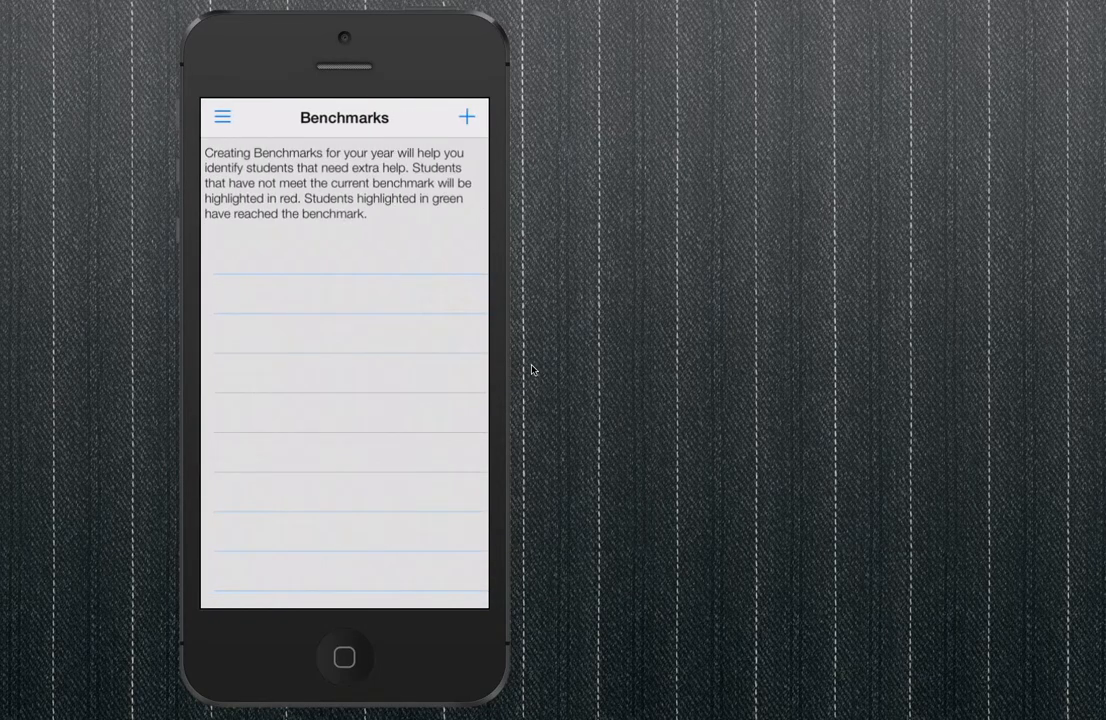
left_click(220, 116)
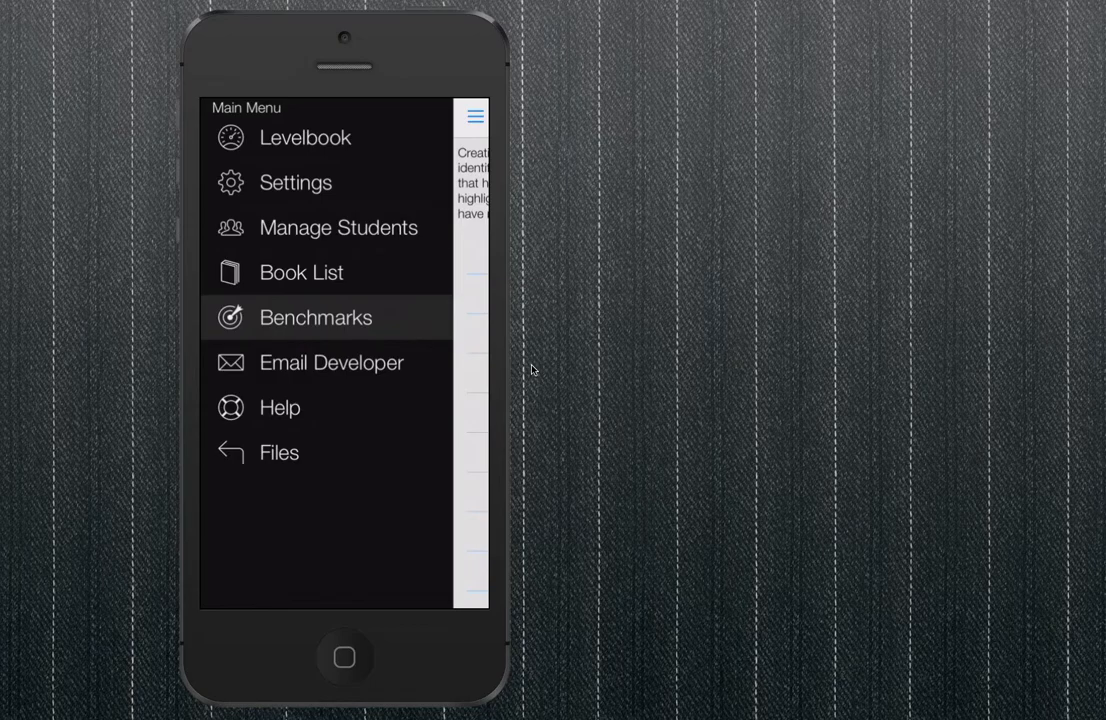
left_click(320, 316)
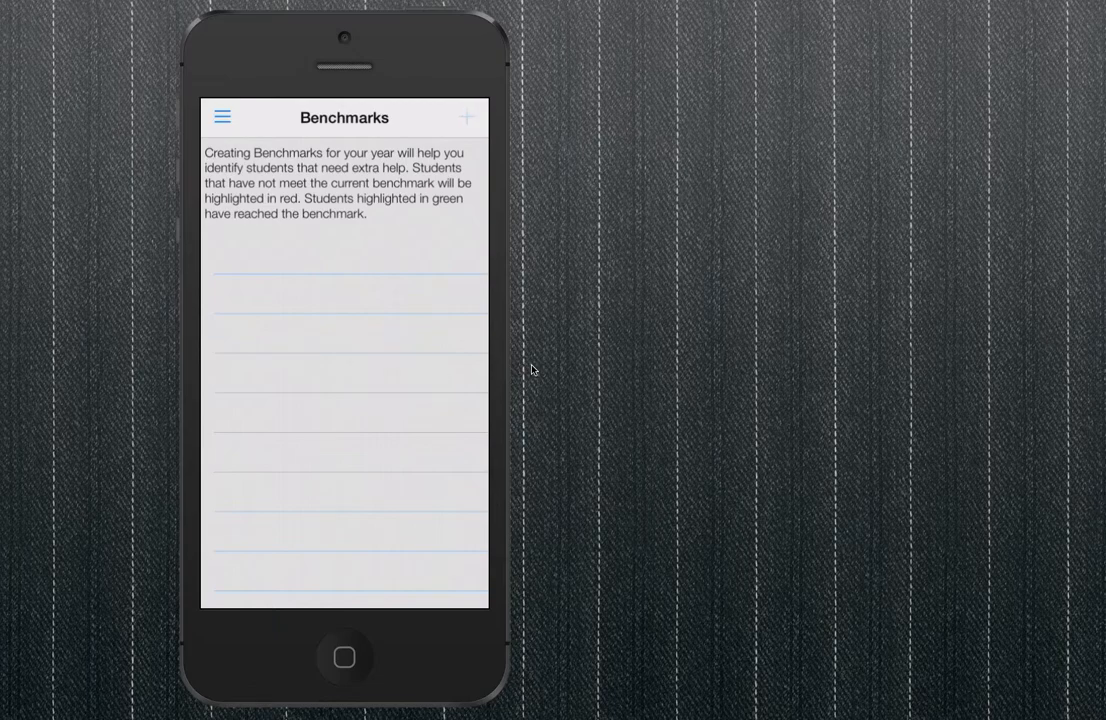
left_click(468, 116)
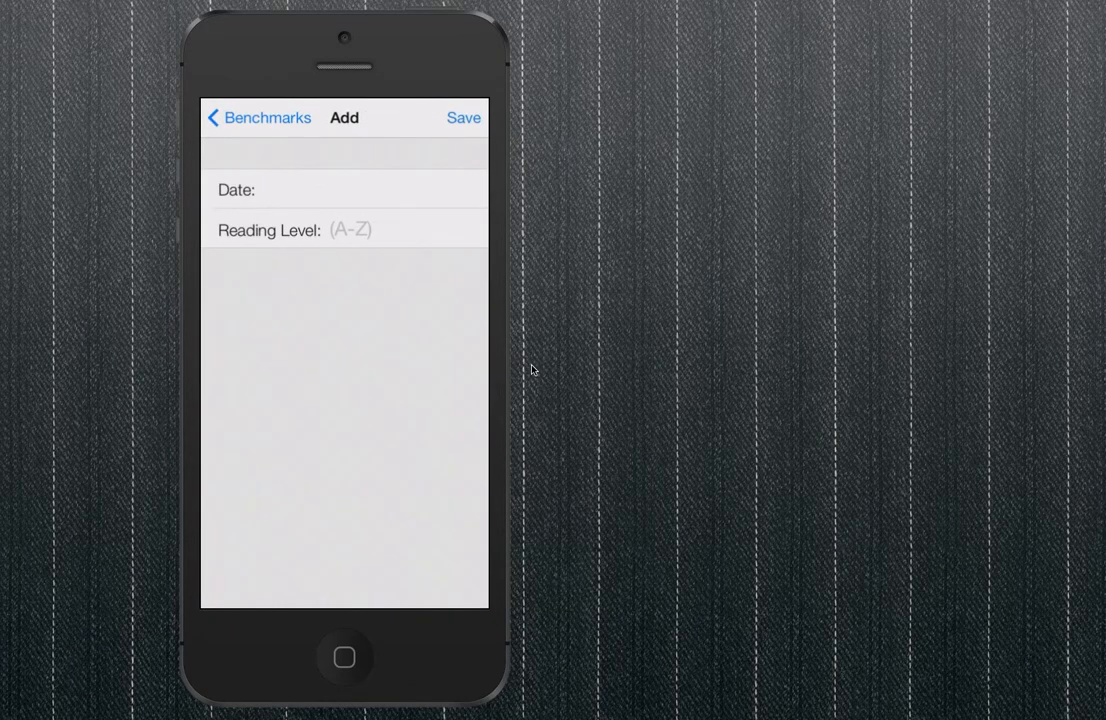
Set the benchmark date to November 1, 2014 and require reading level C
left_click(344, 188)
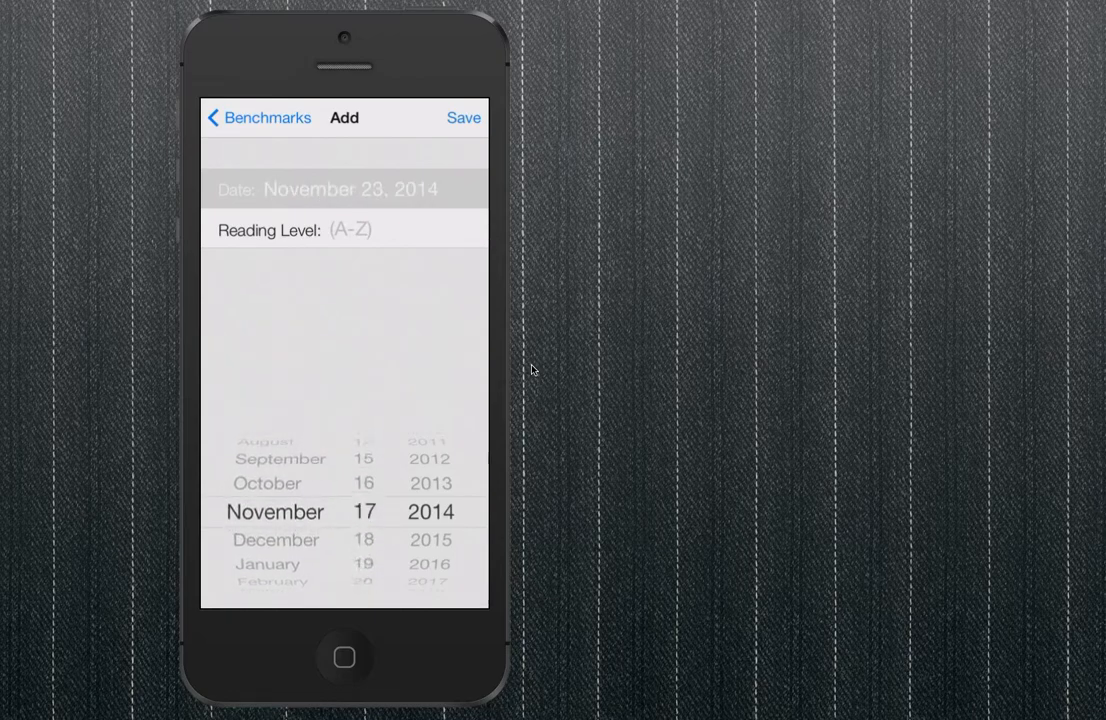
scroll("down", 3)
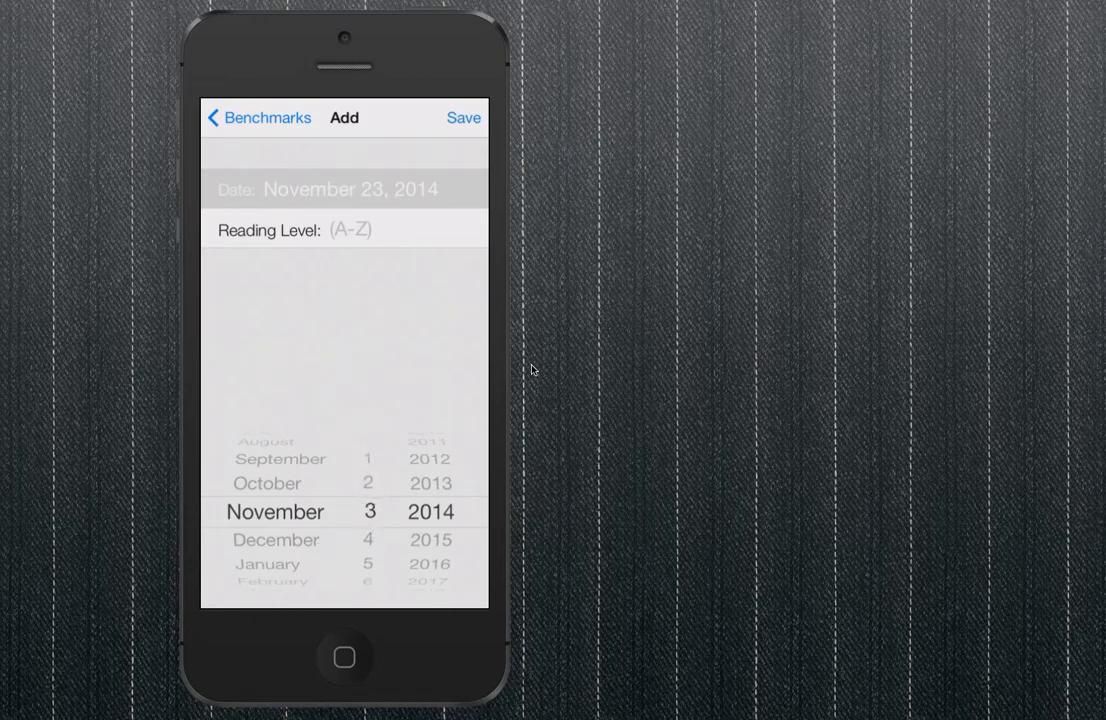
scroll("down", 3)
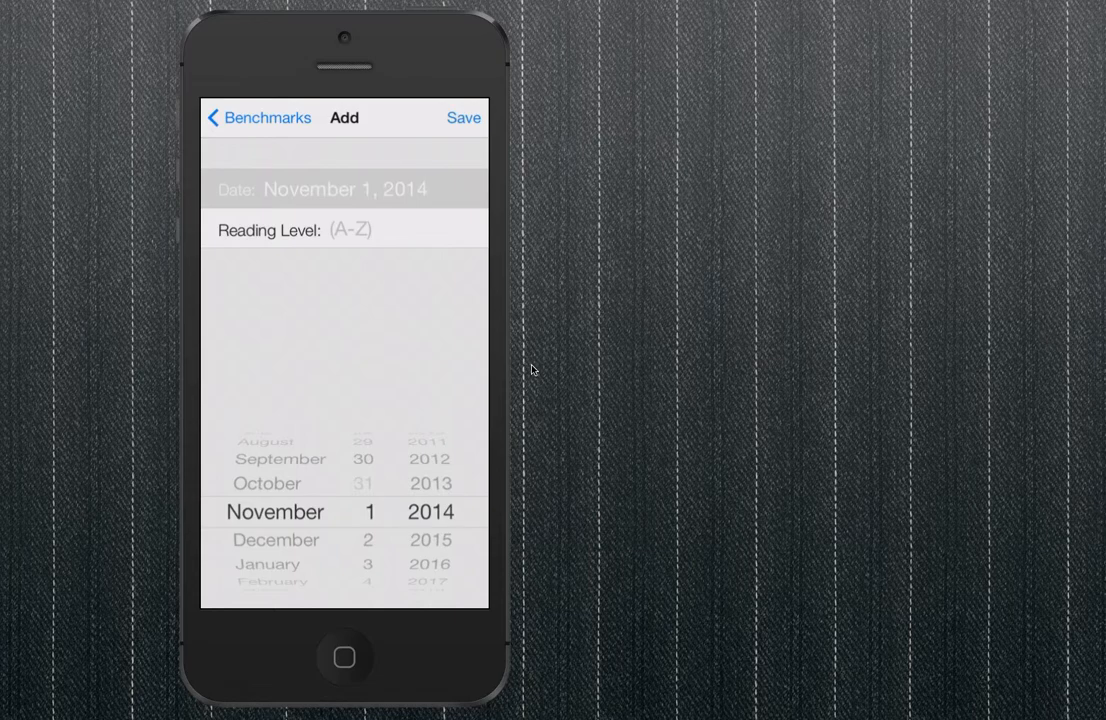
left_click(350, 230)
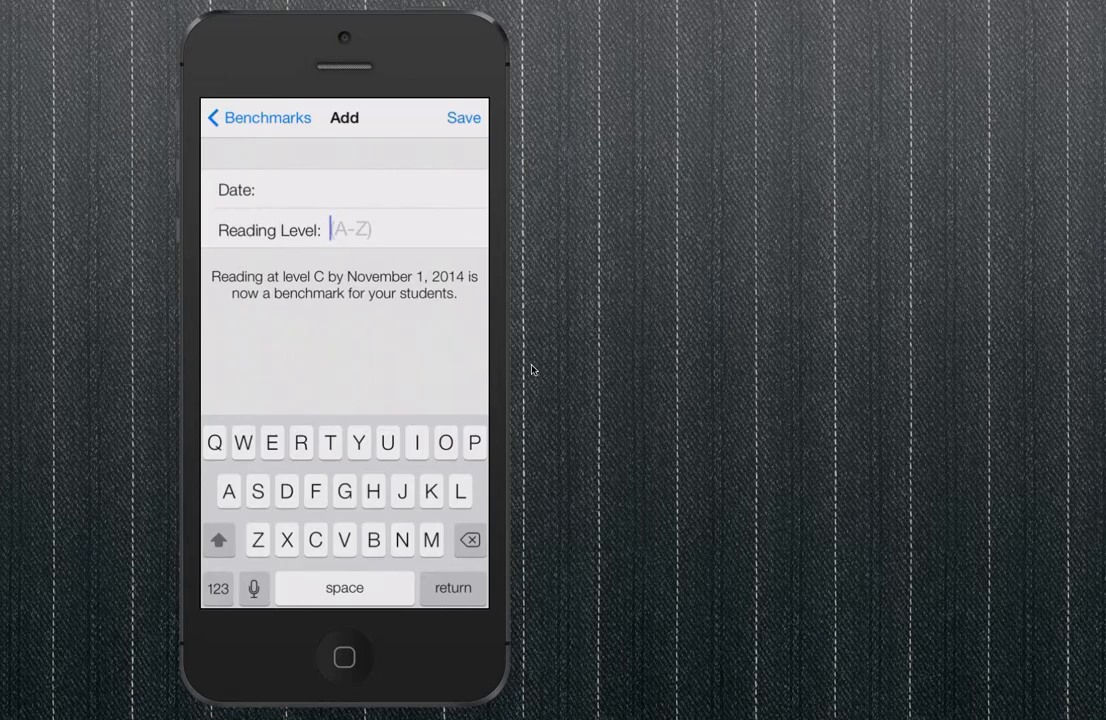
Add a second benchmark of level E by February 1, 2014 and return to the benchmarks list
left_click(344, 188)
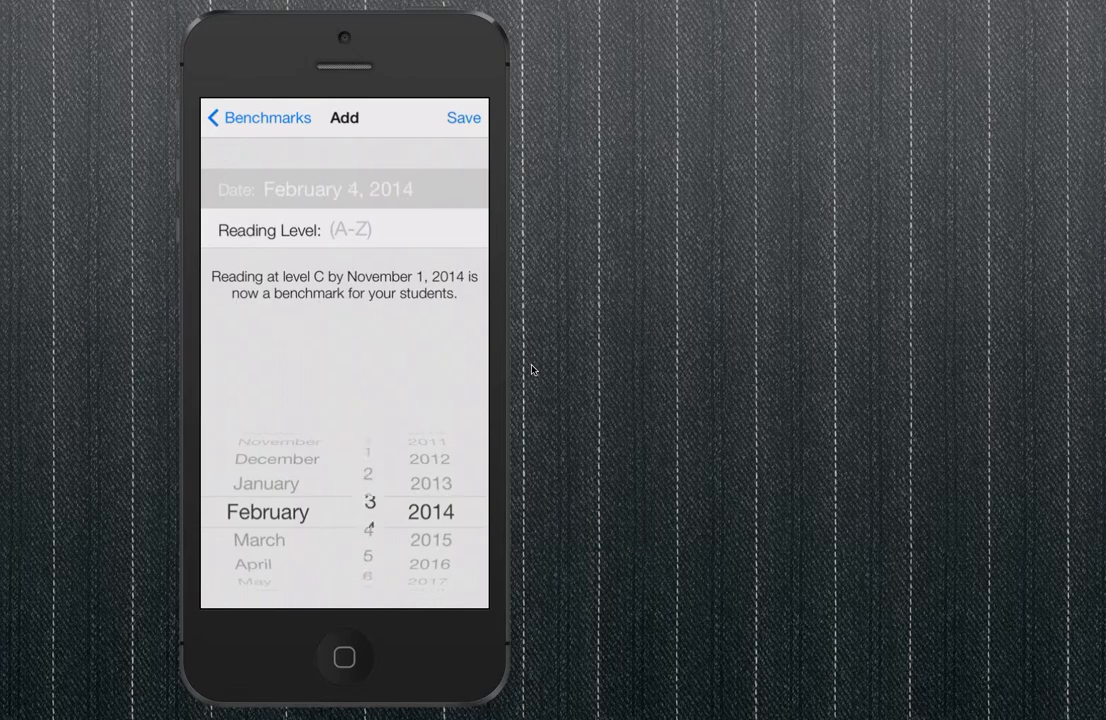
left_click_drag(364, 480, 364, 540)
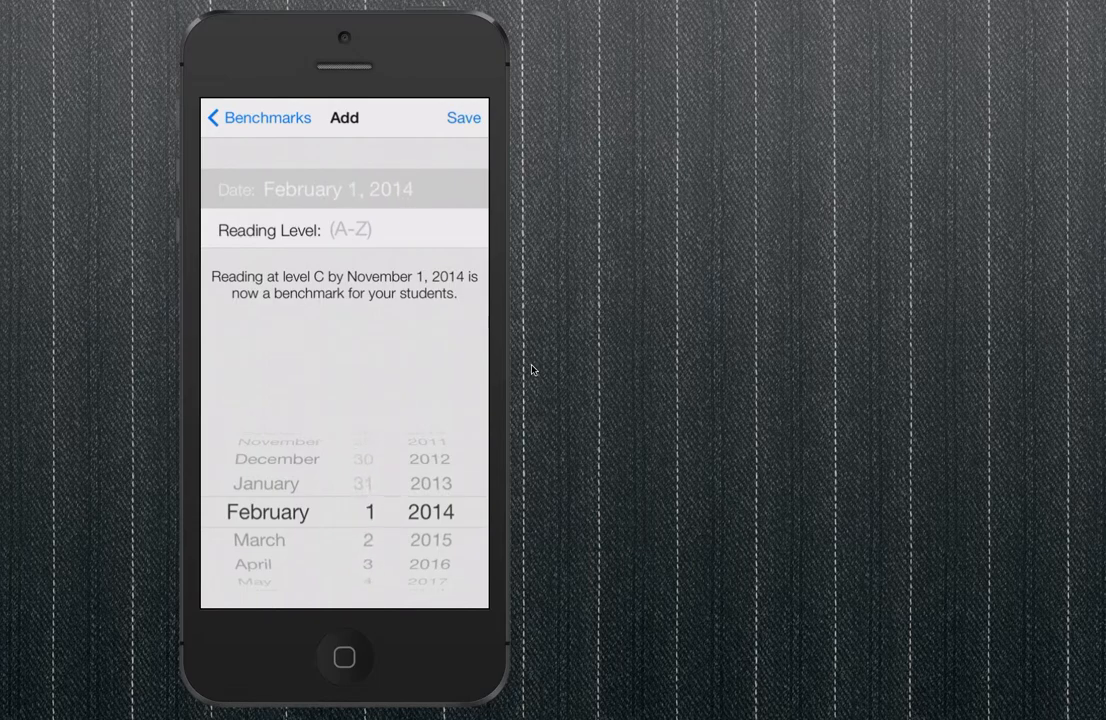
left_click(350, 230)
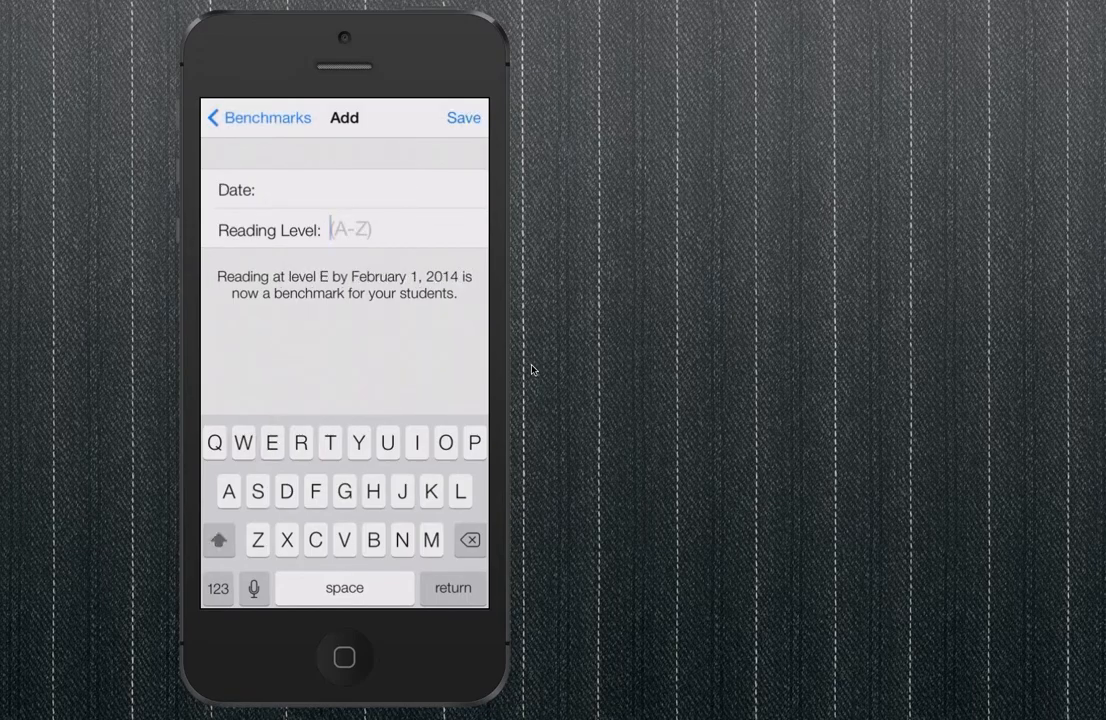
left_click(464, 116)
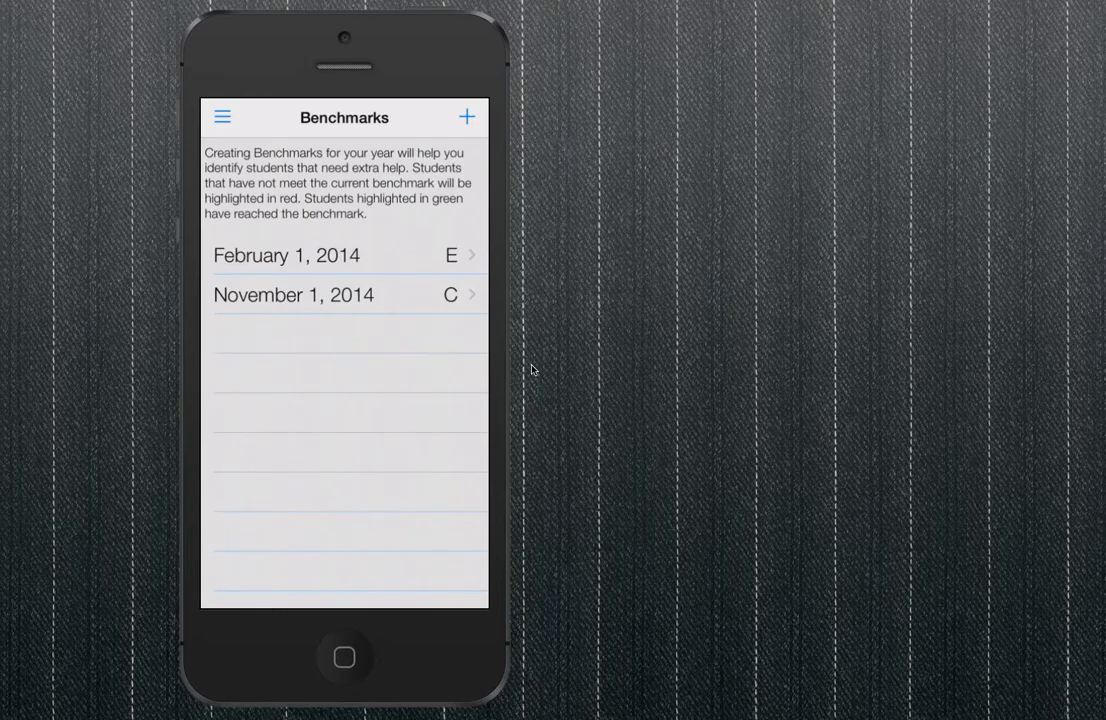
left_click(220, 116)
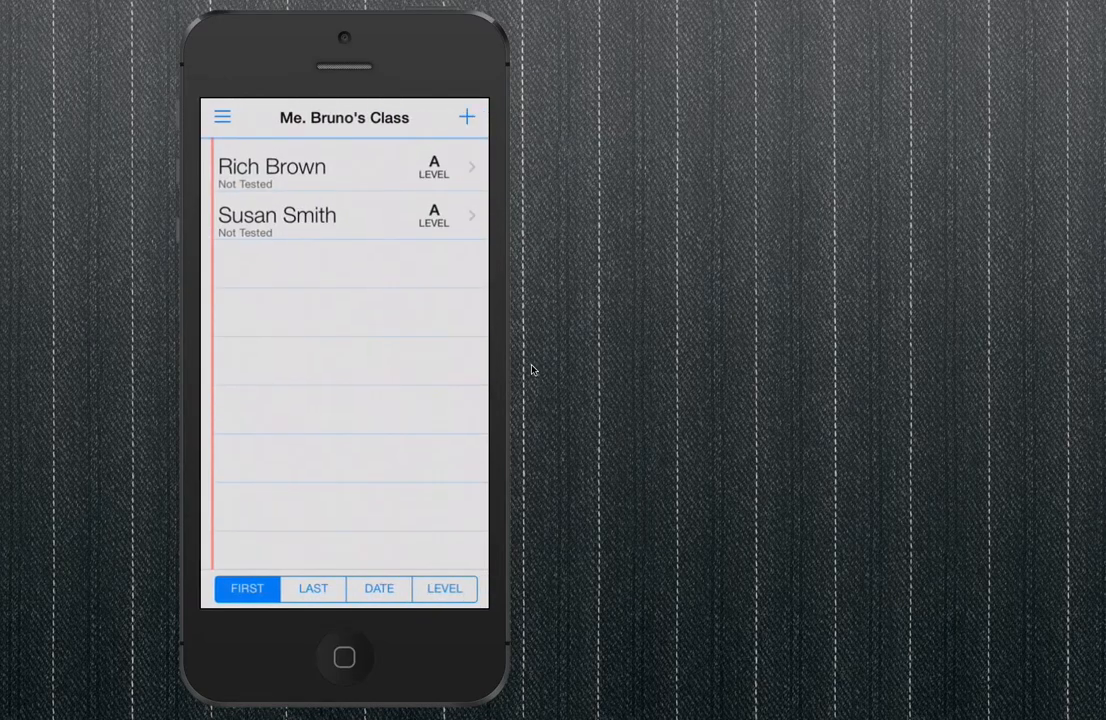
left_click(222, 116)
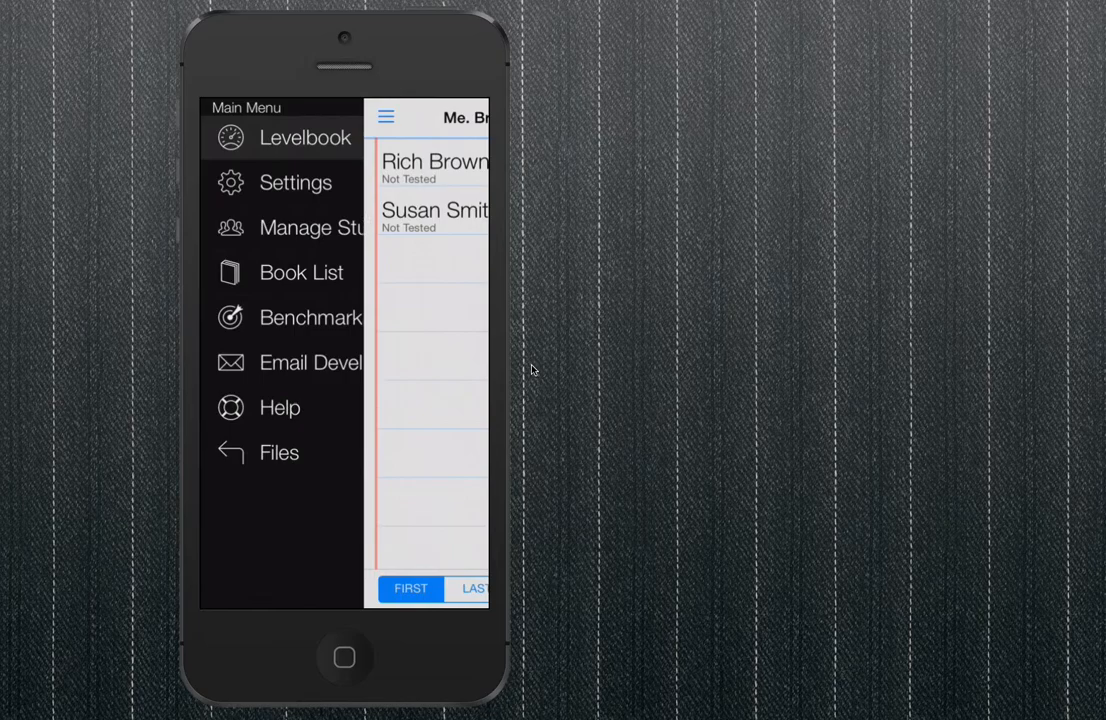